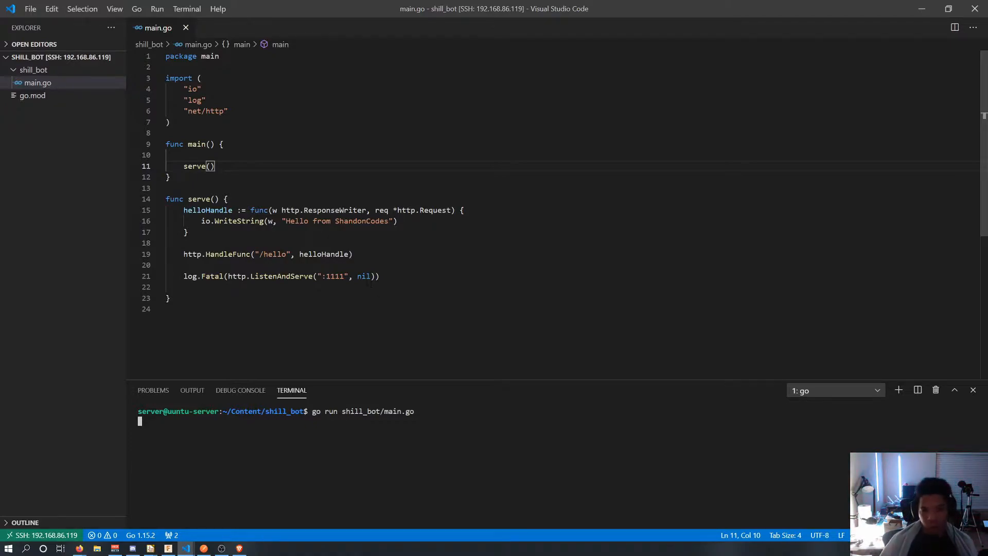
Highlight the server's port 1111 and its 'Hello from ShandonCodes' response.
{"action": "double_click", "coordinate": [335, 276]}
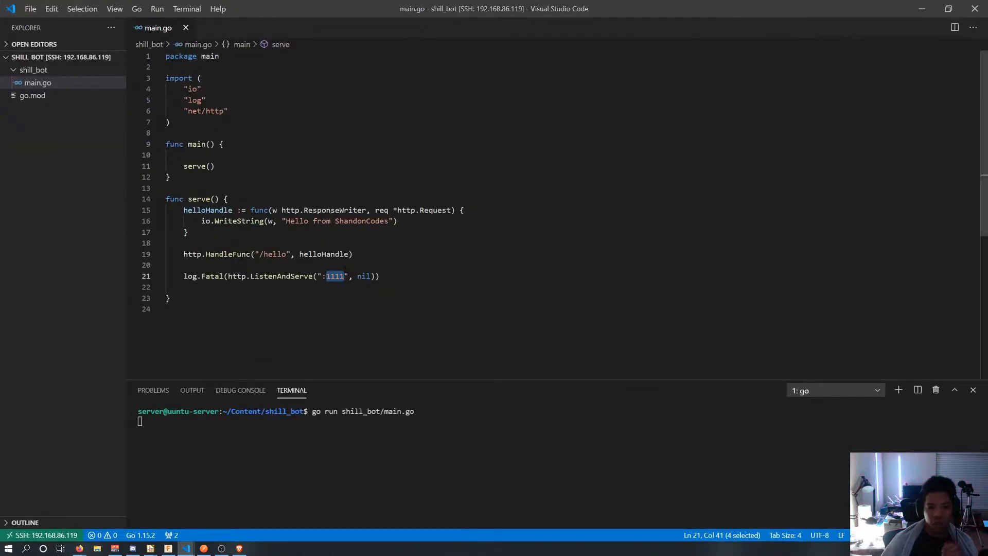
{"action": "left_click", "coordinate": [389, 221]}
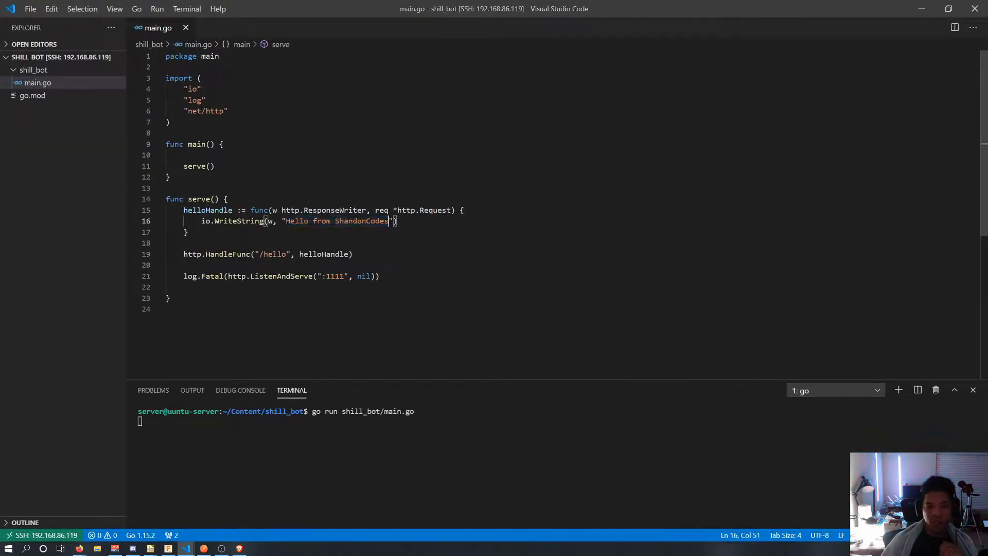
{"action": "left_click", "coordinate": [185, 547]}
{"action": "type", "text": "youtube"}
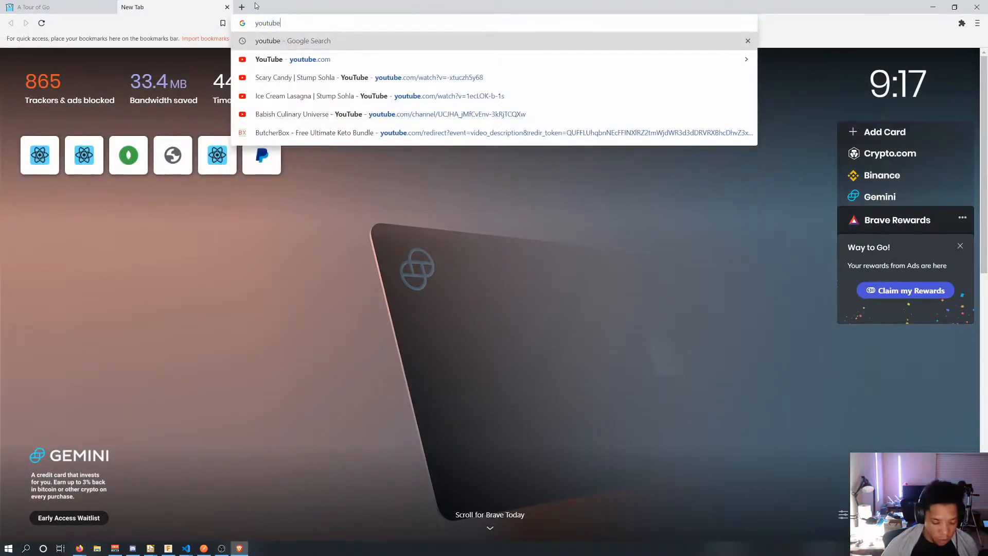
Search 'youtube webhooks' and scroll the YouTube push notifications guide to the Atom feed sample.
{"action": "type", "text": " webhooks"}
{"action": "key", "text": "Return"}
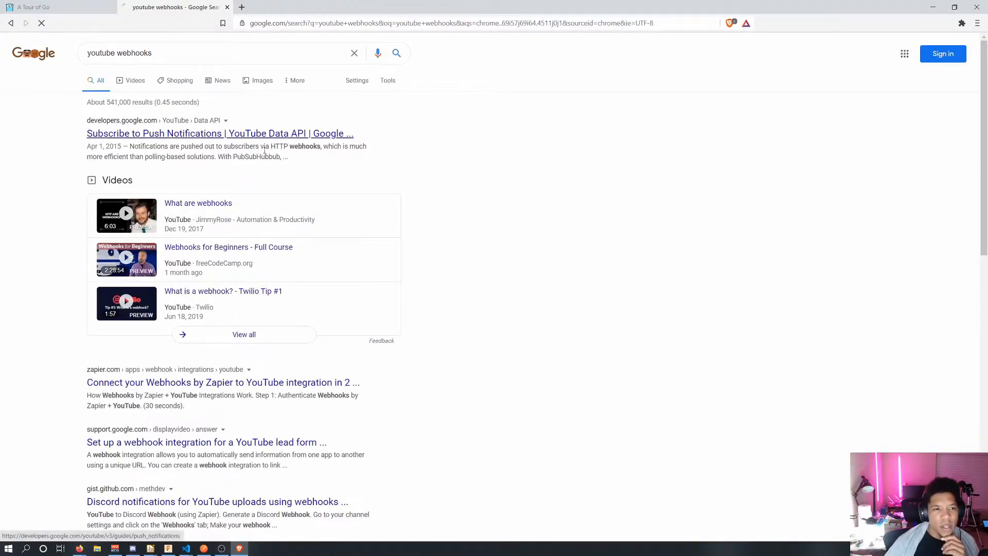
{"action": "left_click", "coordinate": [219, 132]}
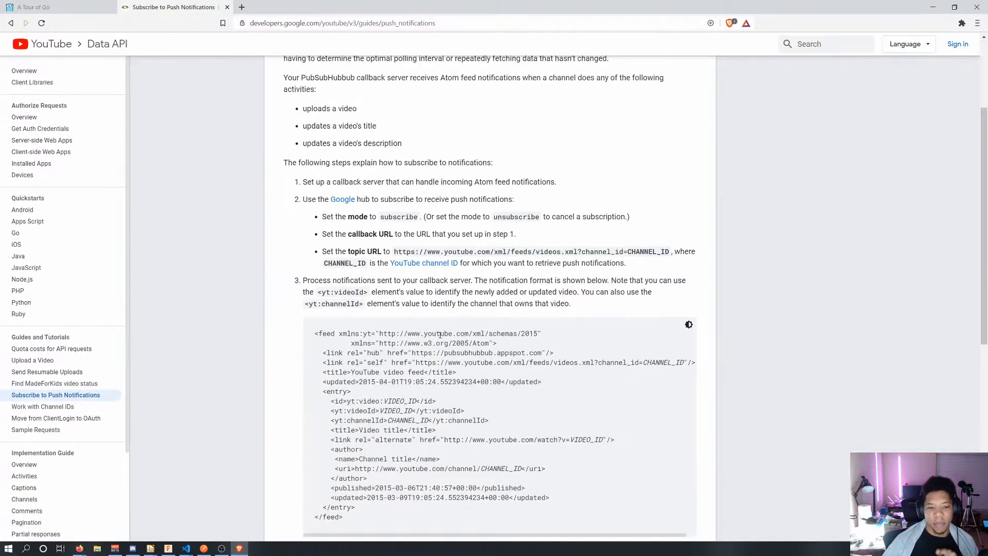
{"action": "scroll", "scroll_direction": "up", "scroll_amount": 3}
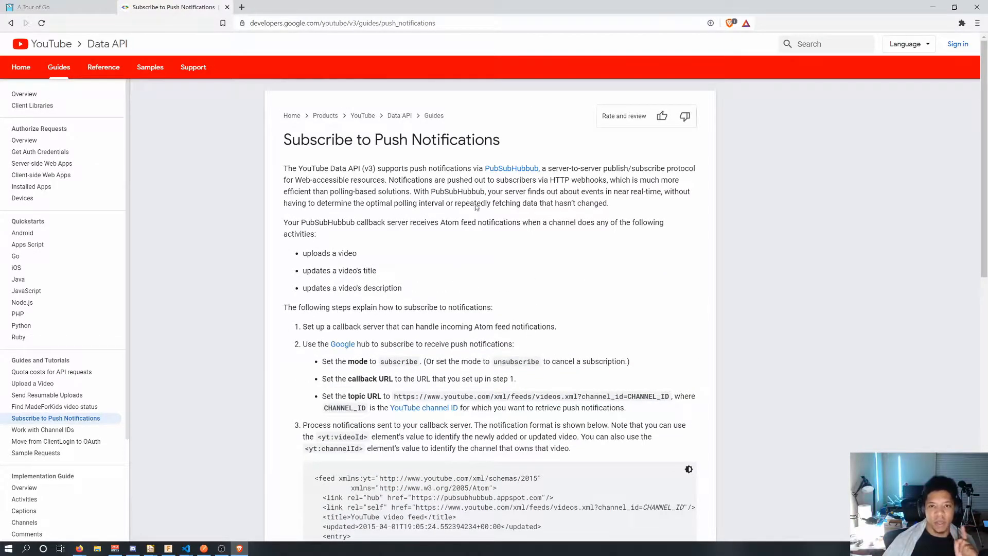
{"action": "scroll", "scroll_direction": "down", "scroll_amount": 3}
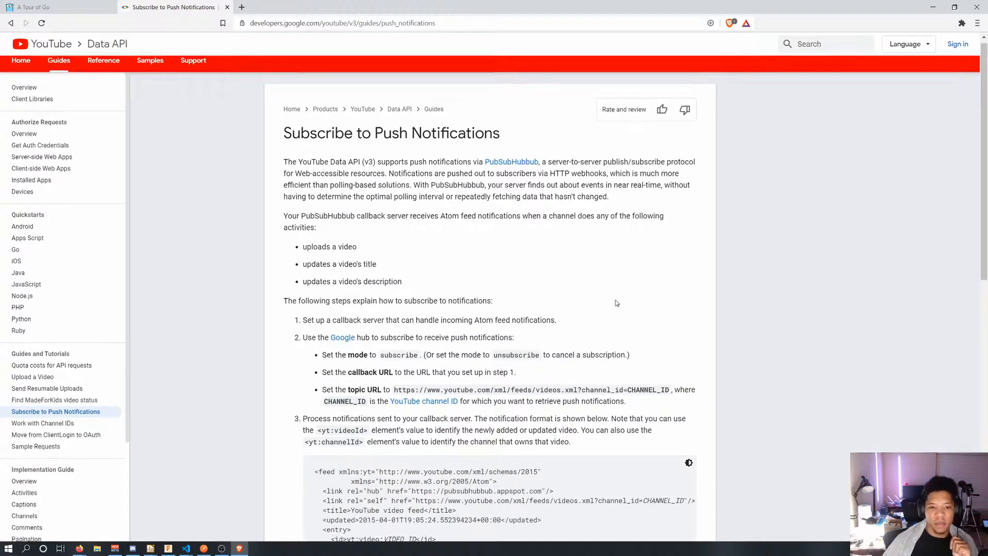
{"action": "scroll", "scroll_direction": "down", "scroll_amount": 3}
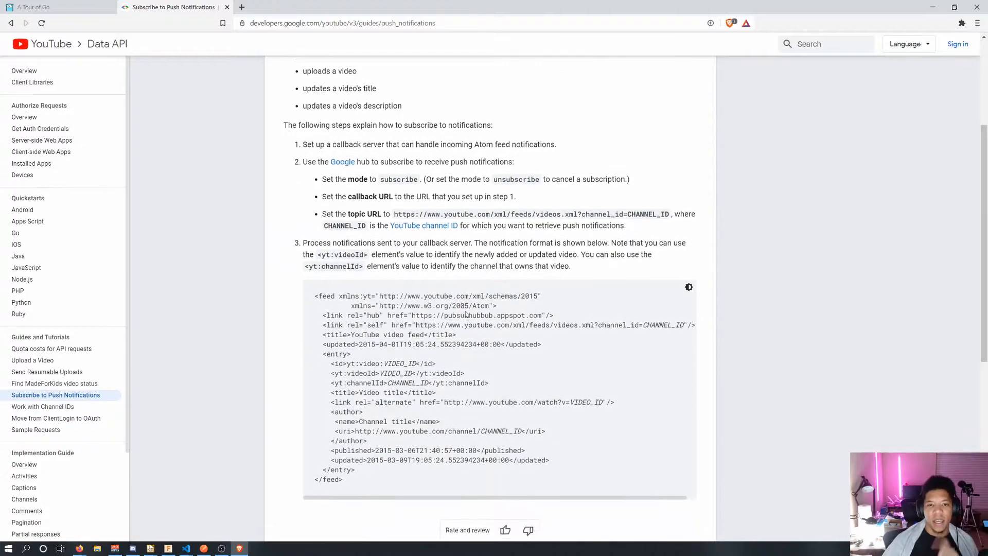
{"action": "scroll", "scroll_direction": "down", "scroll_amount": 3}
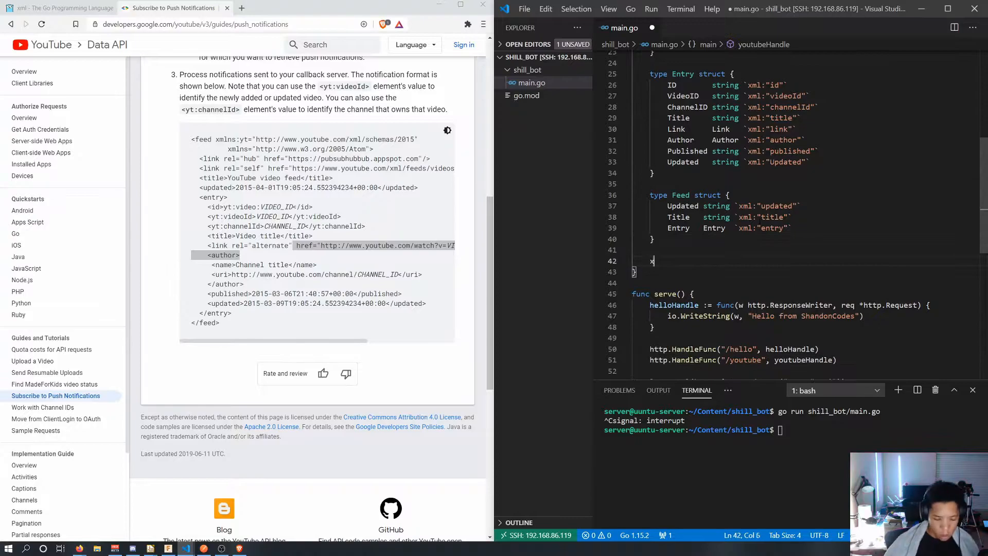
Read the body with ioutil.ReadAll, print it with fmt.Printf, save, and rerun go run.
{"action": "type", "text": "xmlBody, err := ioutil.ReadAll(req.Body"}
{"action": "type", "text": "fmt.Printf(xmlBody)"}
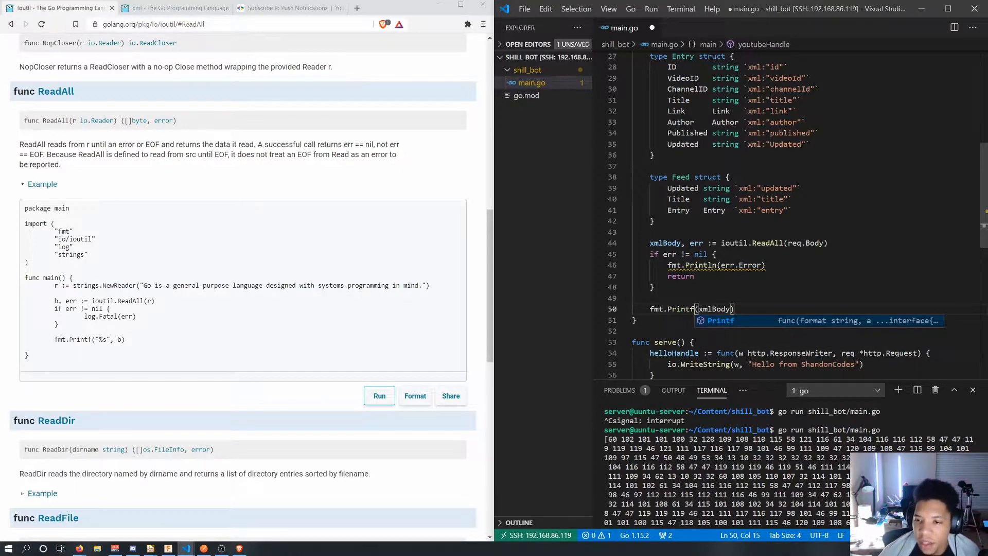
{"action": "key", "text": "Escape"}
{"action": "type", "text": "\"%s\", "}
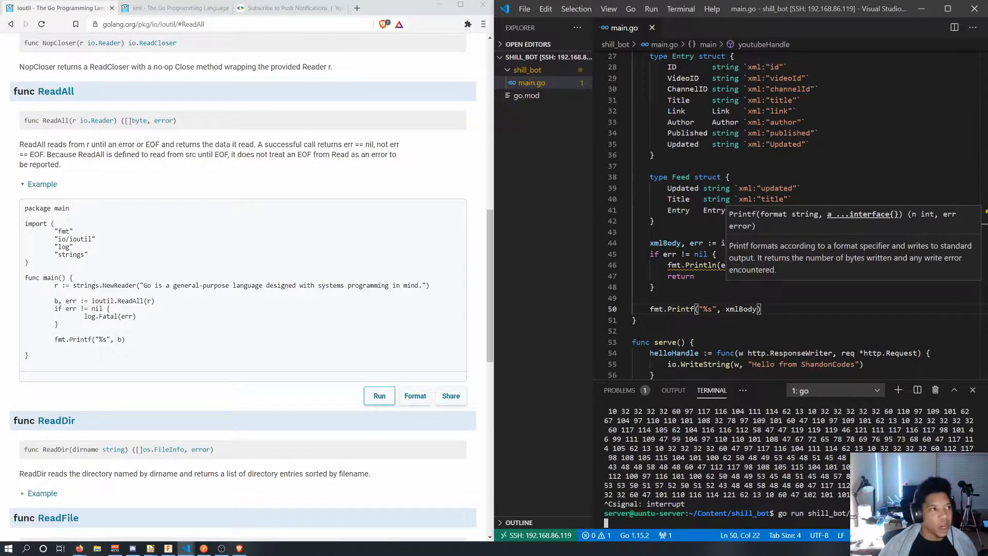
{"action": "key", "text": "Return"}
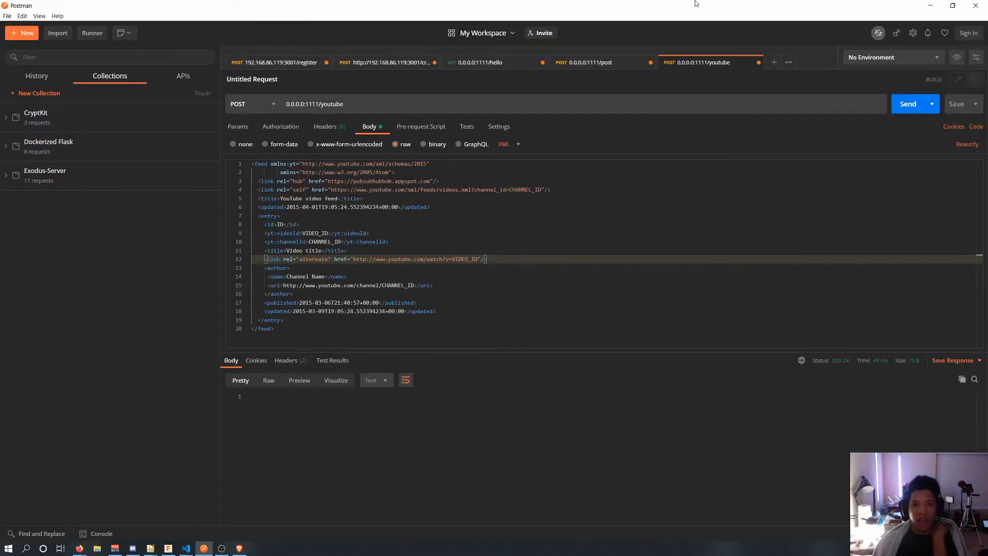
{"action": "mouse_move", "coordinate": [740, 11]}
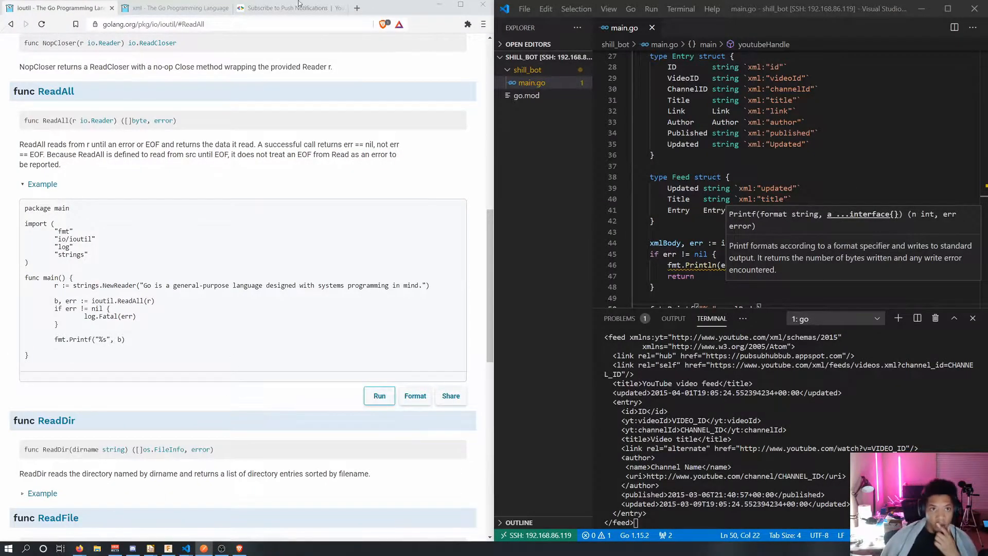
Return to the push notifications guide and scroll through the encoding/xml Unmarshal example.
{"action": "left_click", "coordinate": [287, 8]}
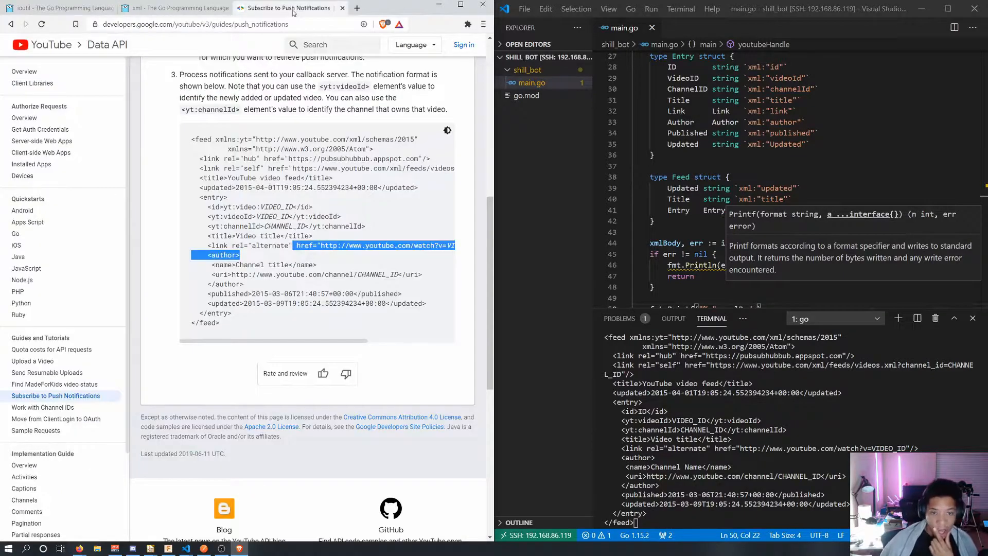
{"action": "mouse_move", "coordinate": [233, 353]}
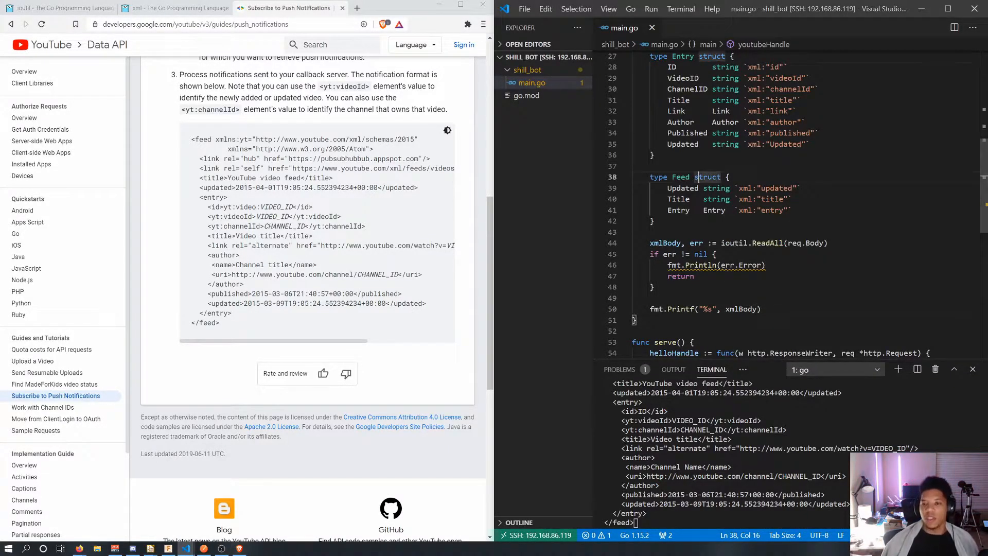
{"action": "scroll", "scroll_direction": "up", "scroll_amount": 3}
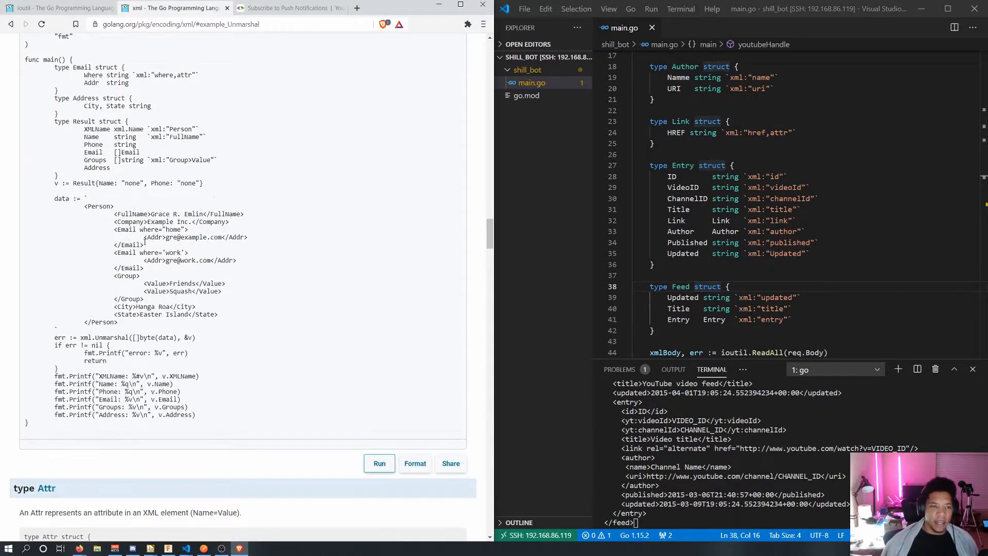
{"action": "scroll", "scroll_direction": "up", "scroll_amount": 3}
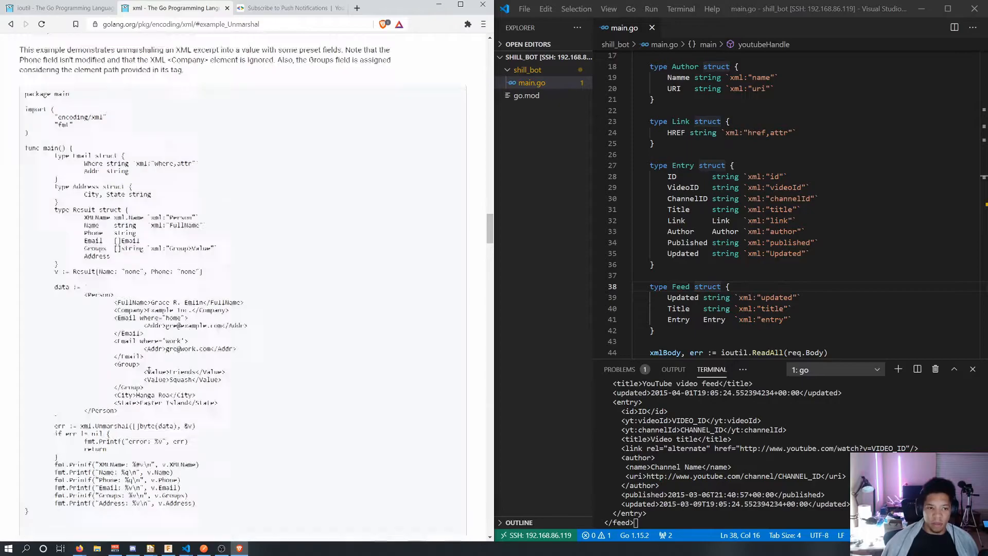
{"action": "scroll", "scroll_direction": "up", "scroll_amount": 3}
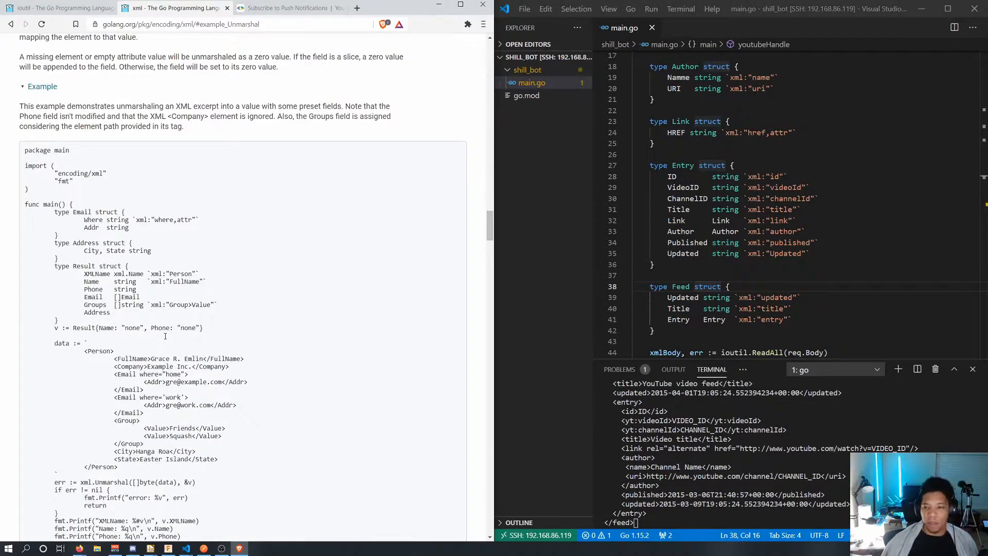
{"action": "scroll", "scroll_direction": "down", "scroll_amount": 3}
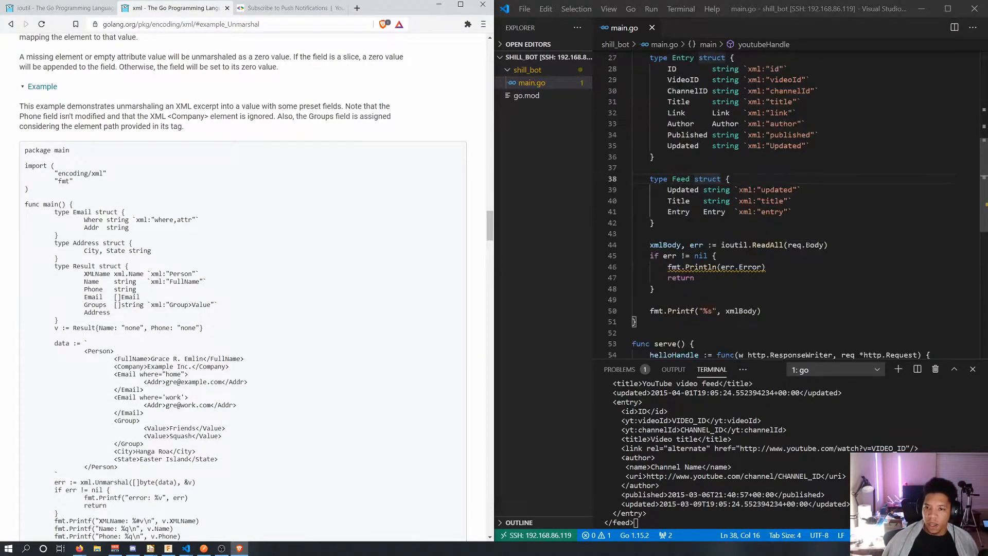
{"action": "scroll", "scroll_direction": "down", "scroll_amount": 3}
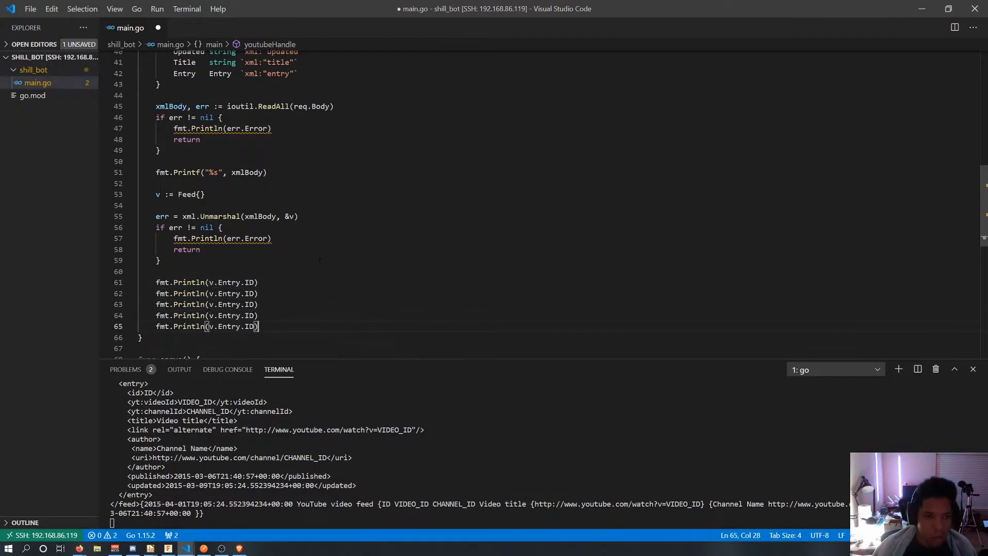
Split the editor beside the Feed structs and print v.Entry fields such as ChannelID.
{"action": "left_click", "coordinate": [954, 27]}
{"action": "type", "text": "Video"}
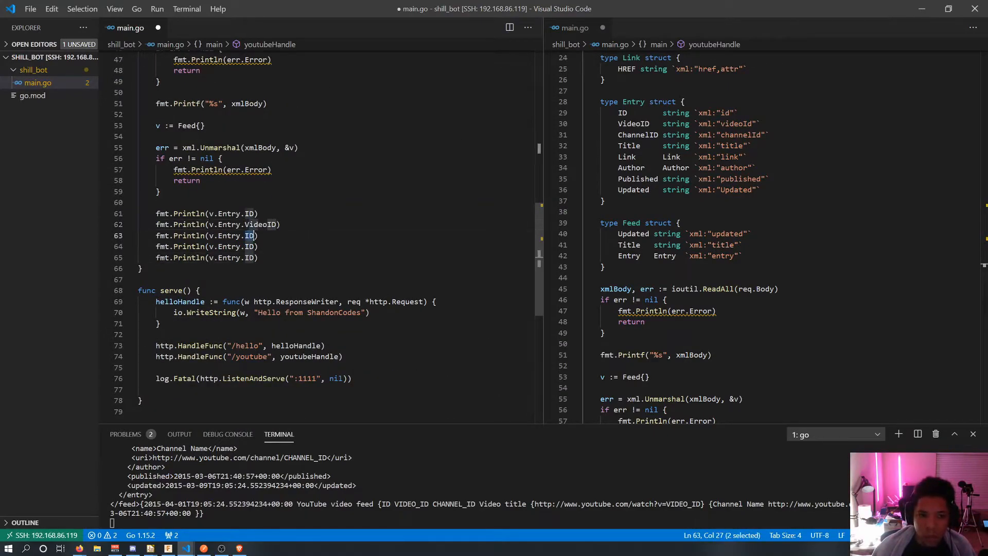
{"action": "type", "text": "ChannelID"}
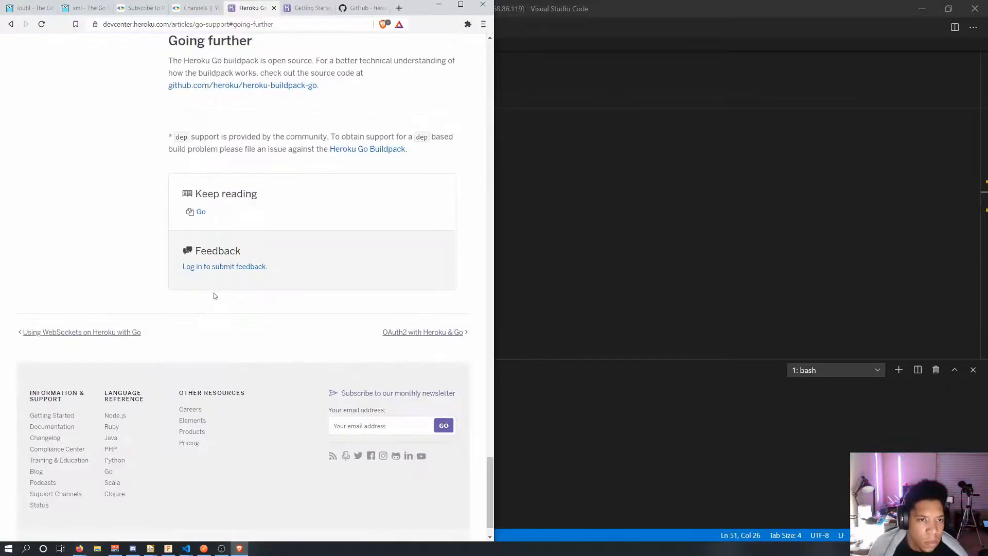
Show the Getting Started on Heroku with Go guide's 'Run the app locally' beside the editor.
{"action": "scroll", "scroll_direction": "up", "scroll_amount": 3}
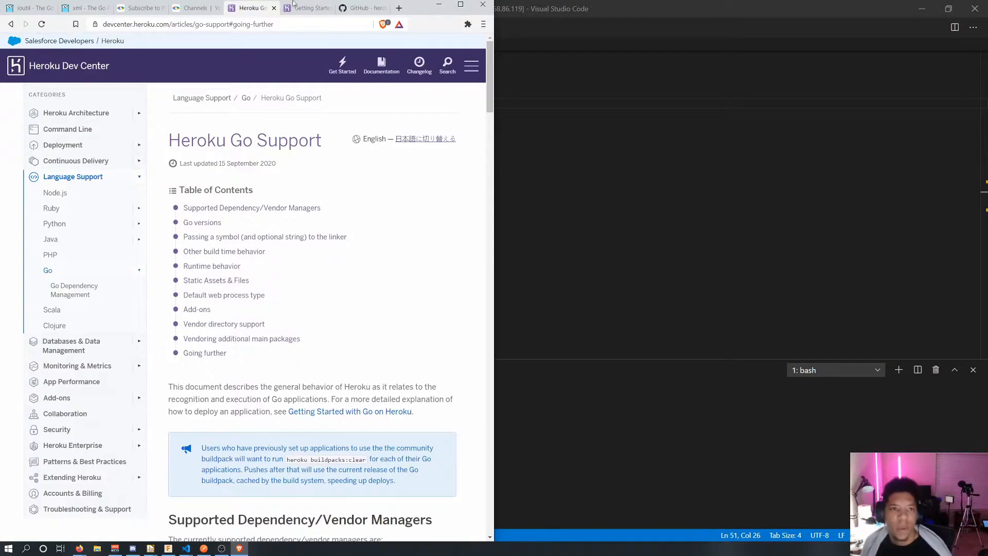
{"action": "left_click", "coordinate": [307, 8]}
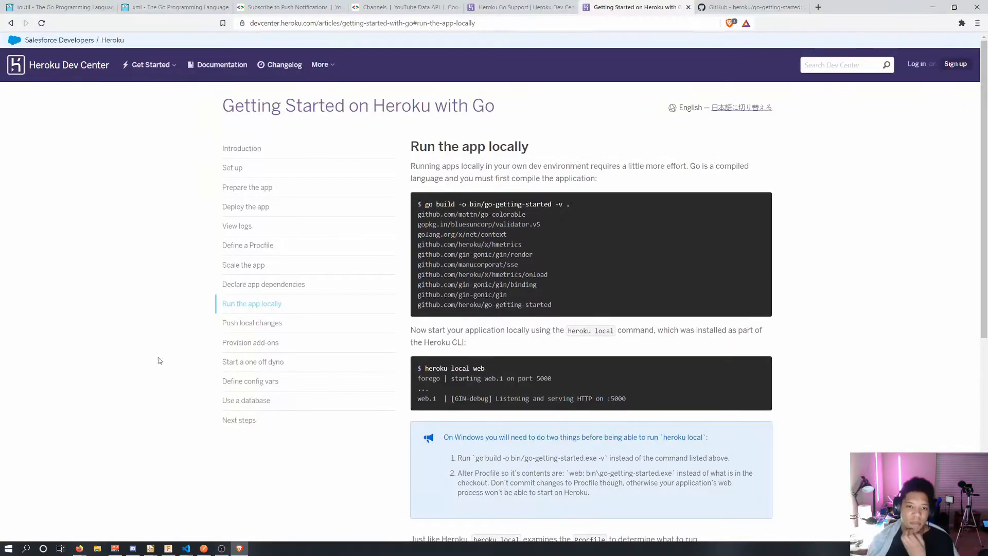
{"action": "left_click", "coordinate": [185, 547]}
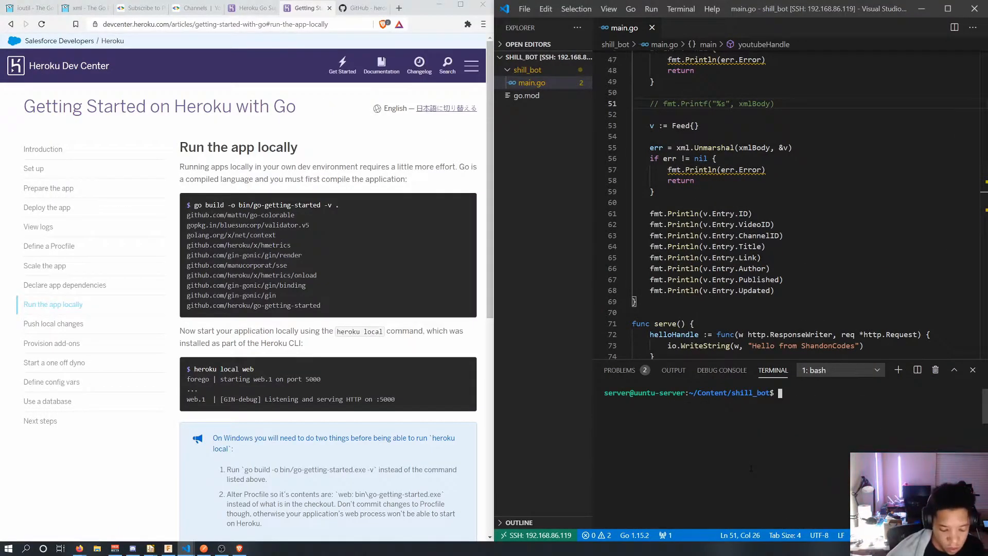
Build the bot with go build -o bin/shill_bot and add a 'web: bin/shill_bot' Procfile.
{"action": "type", "text": "go build -o bin/"}
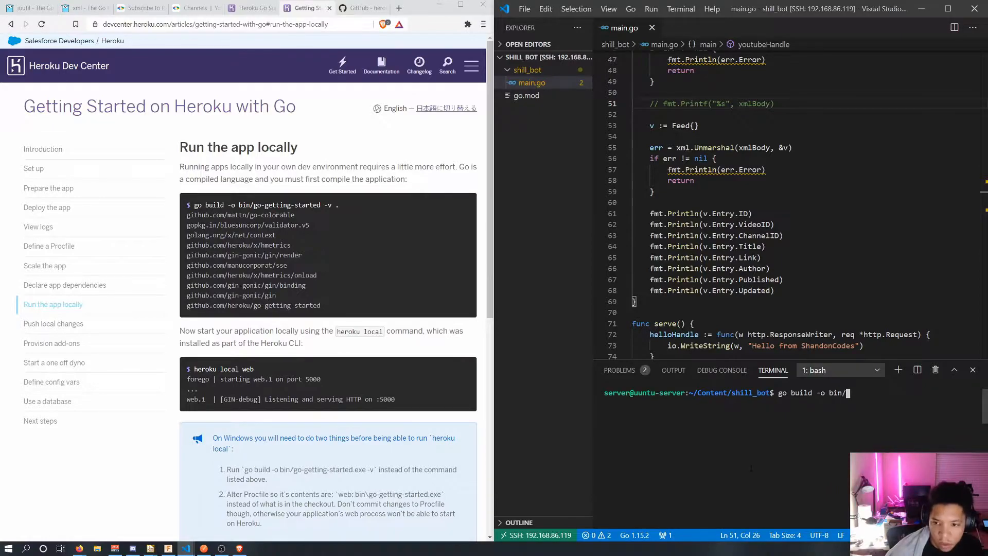
{"action": "key", "text": "Return"}
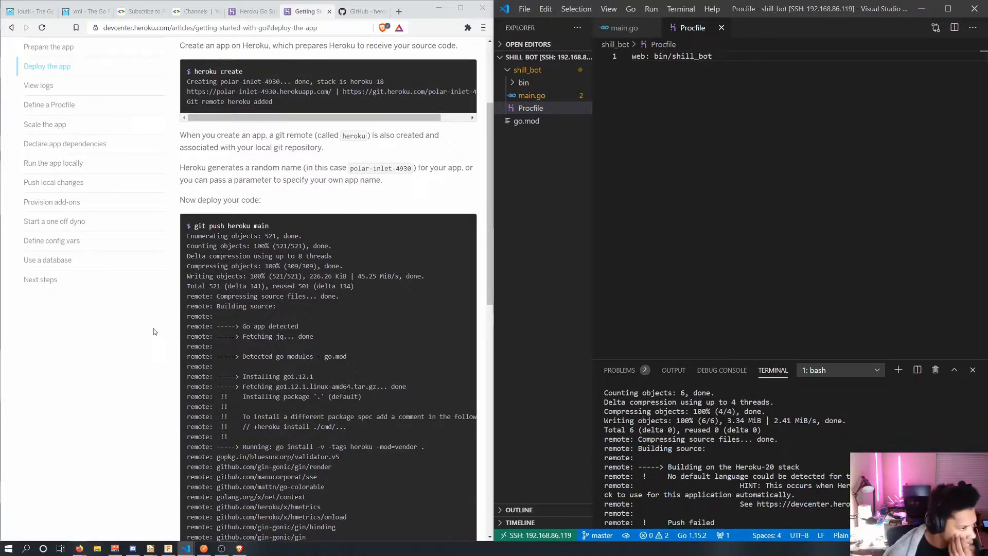
{"action": "scroll", "scroll_direction": "down", "scroll_amount": 3}
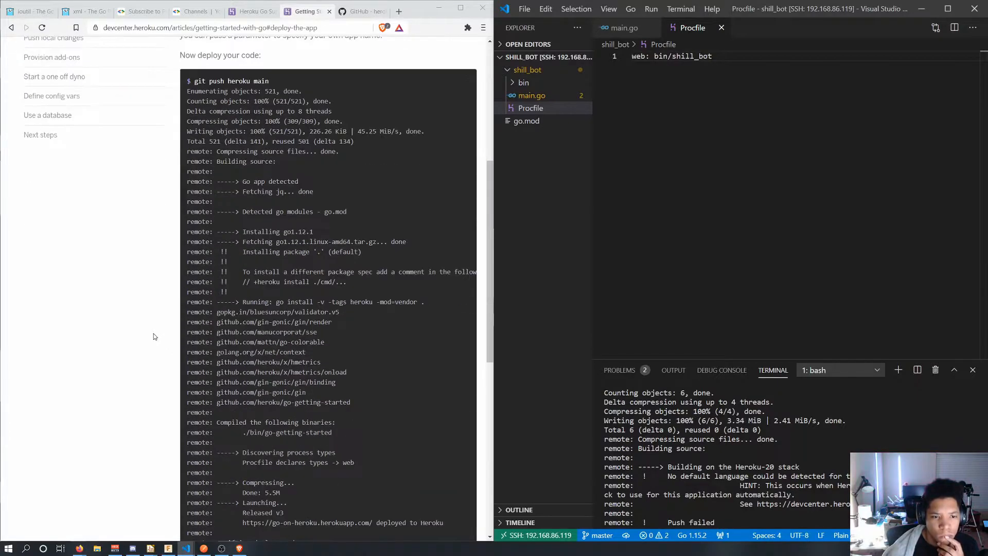
{"action": "left_click", "coordinate": [530, 95]}
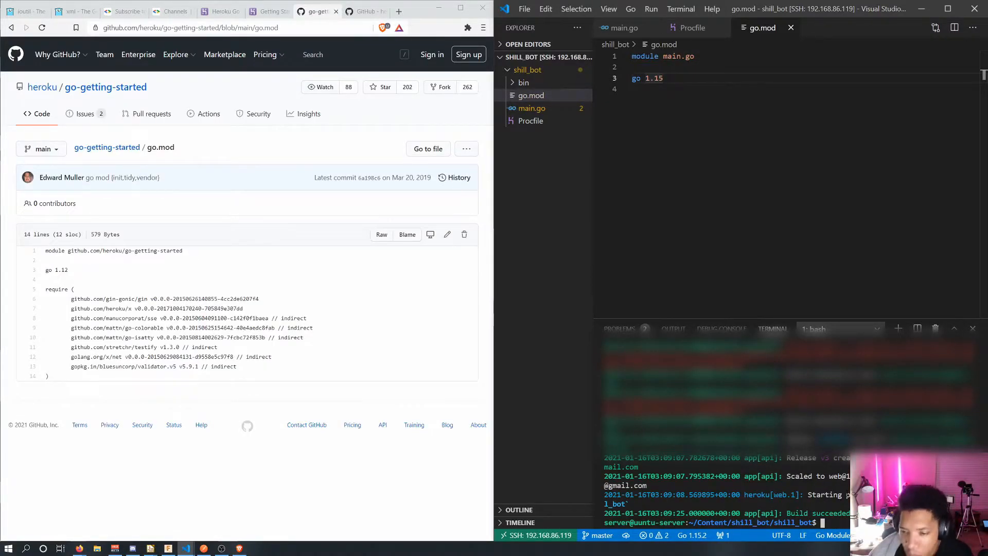
{"action": "left_click", "coordinate": [269, 11]}
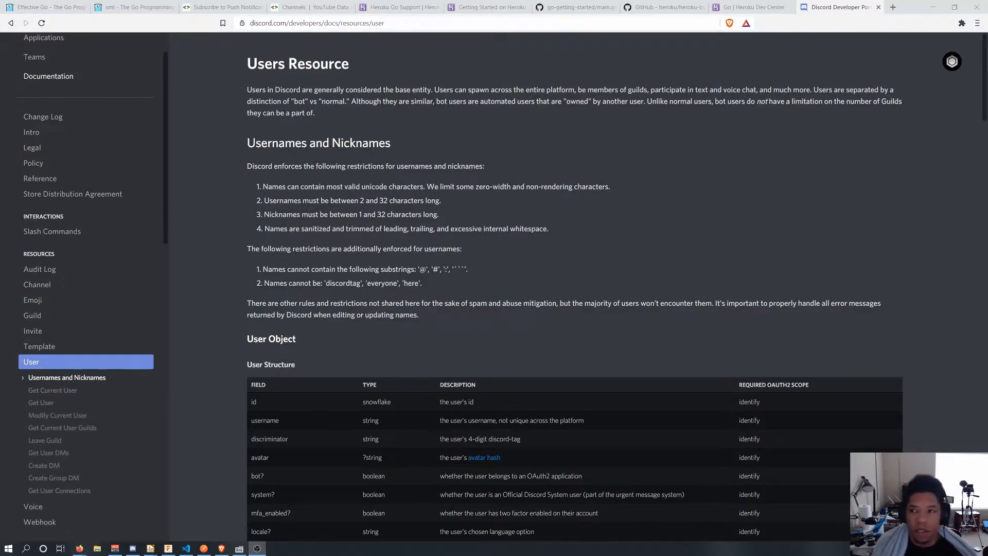
{"action": "mouse_move", "coordinate": [434, 517]}
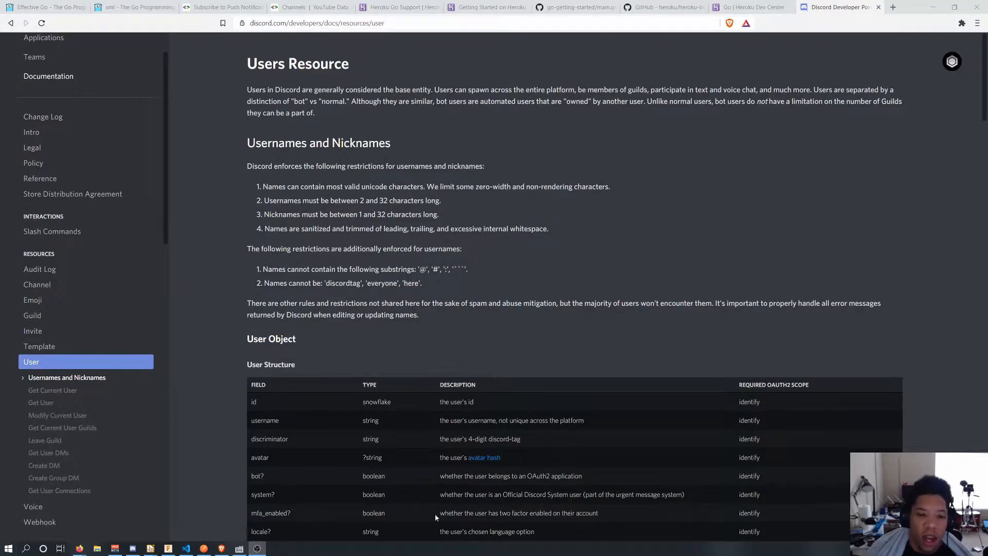
{"action": "mouse_move", "coordinate": [472, 145]}
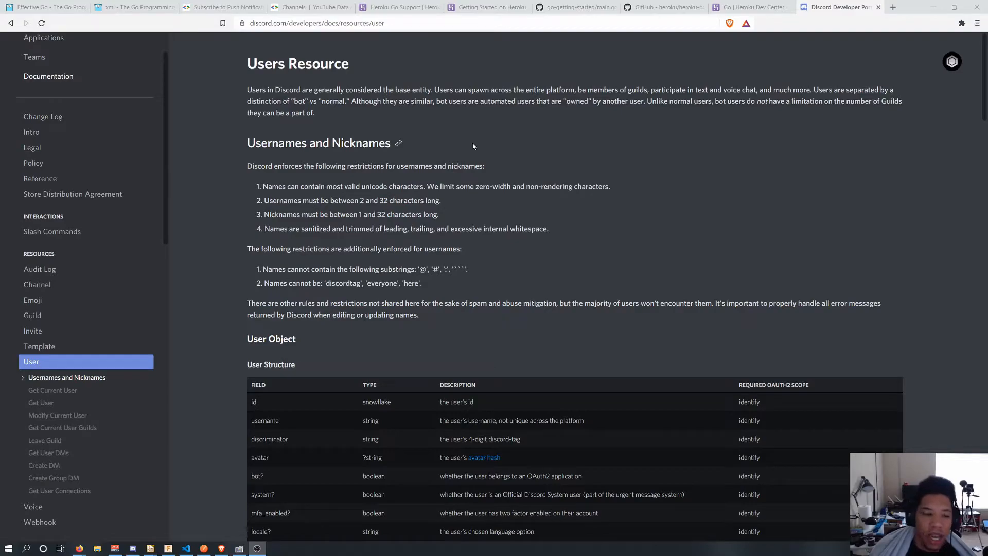
{"action": "mouse_move", "coordinate": [448, 158]}
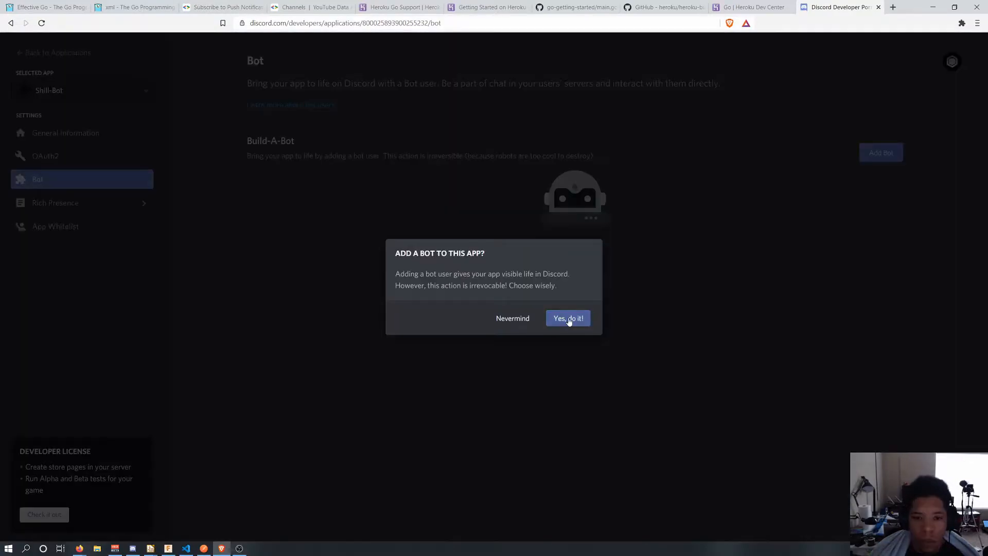
Confirm 'Yes, do it!' to create the Shill-Bot bot user and view its settings.
{"action": "left_click", "coordinate": [566, 317]}
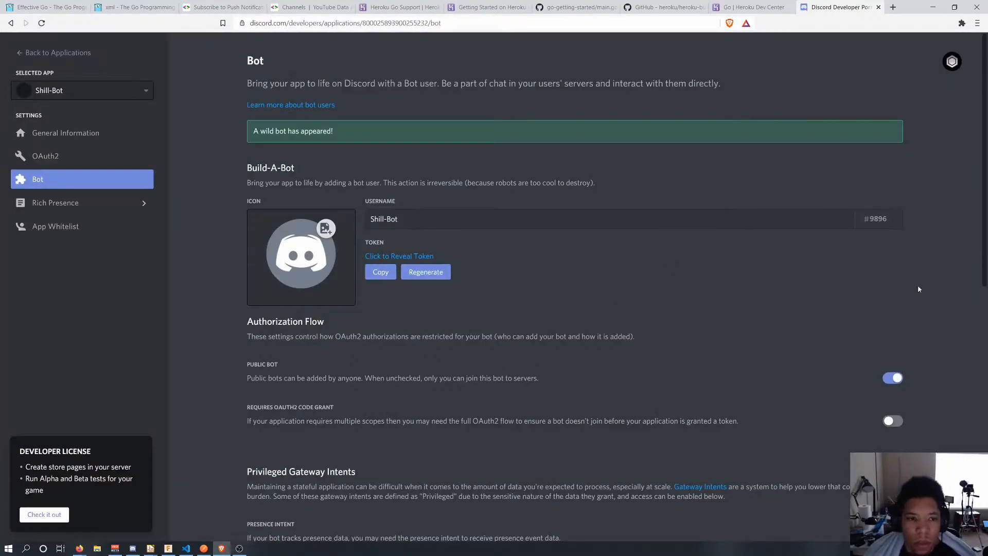
{"action": "scroll", "scroll_direction": "down", "scroll_amount": 3}
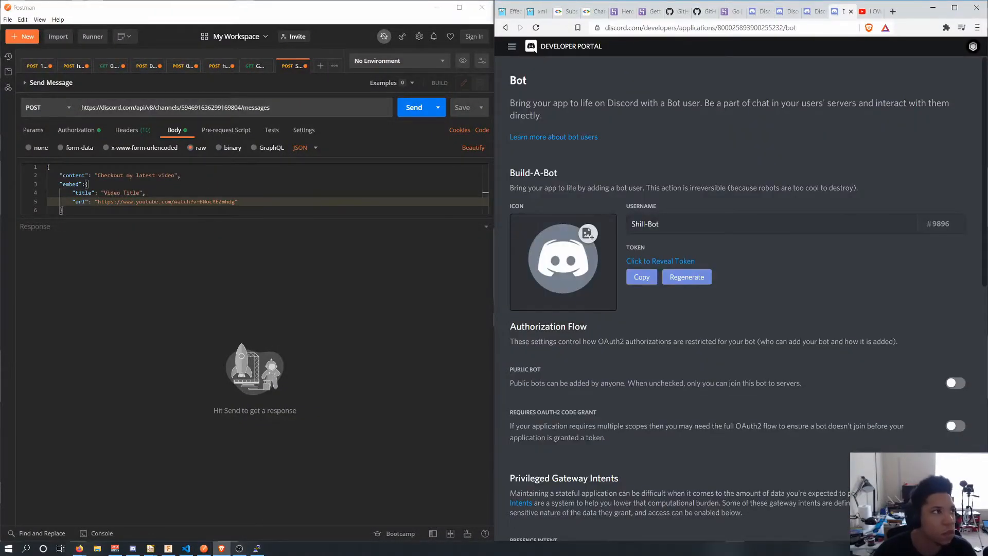
POST the content and video embed JSON to the channel messages endpoint.
{"action": "left_click", "coordinate": [413, 107]}
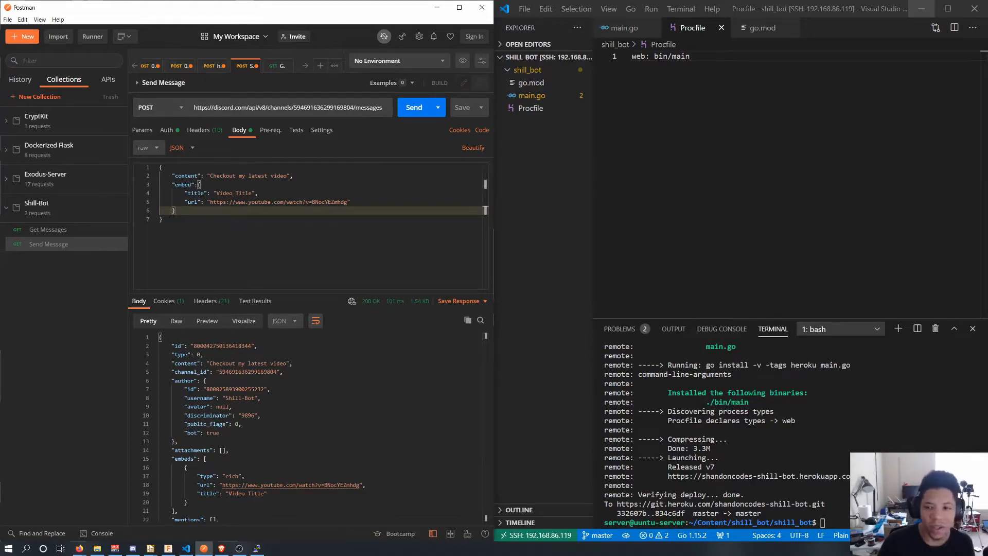
{"action": "mouse_move", "coordinate": [918, 17]}
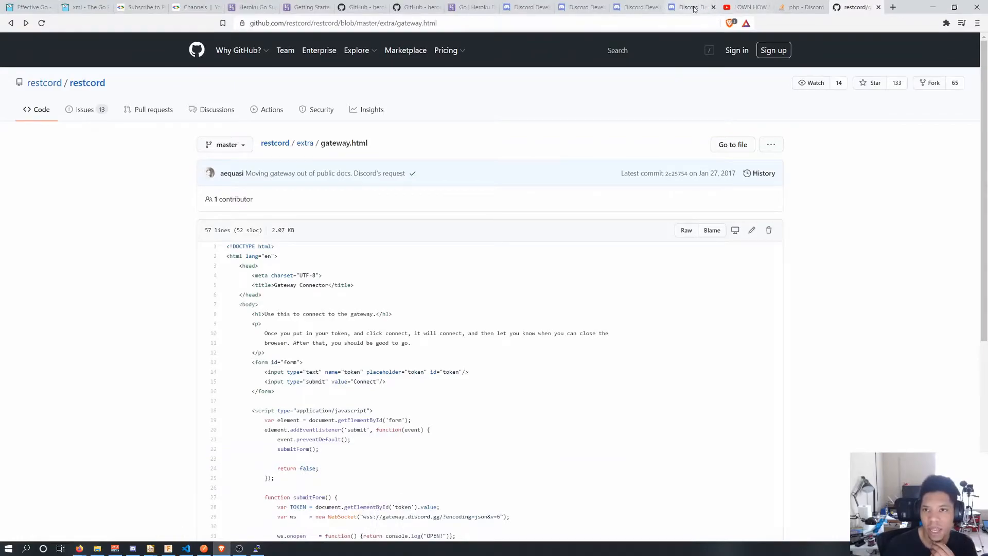
{"action": "left_click", "coordinate": [581, 7]}
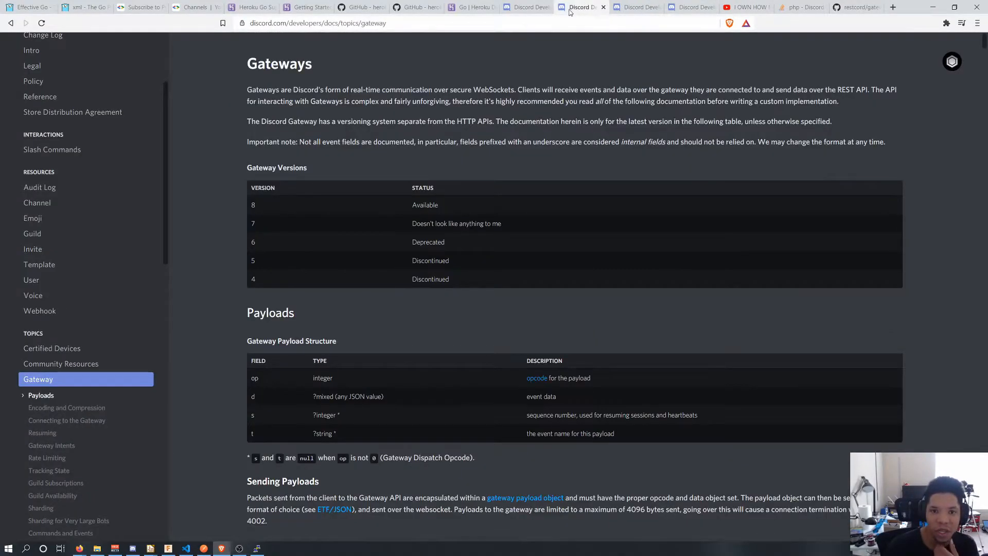
{"action": "mouse_move", "coordinate": [469, 174]}
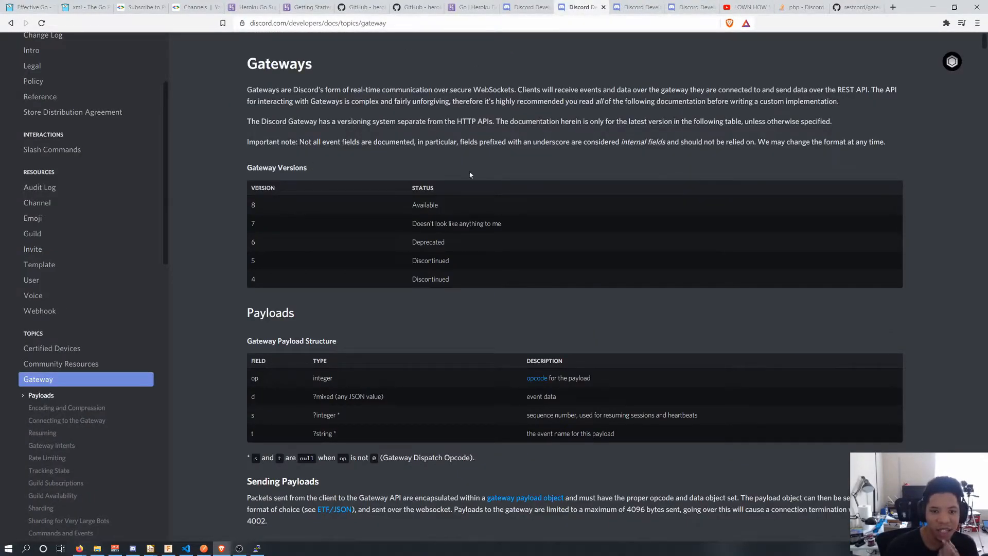
{"action": "mouse_move", "coordinate": [643, 62]}
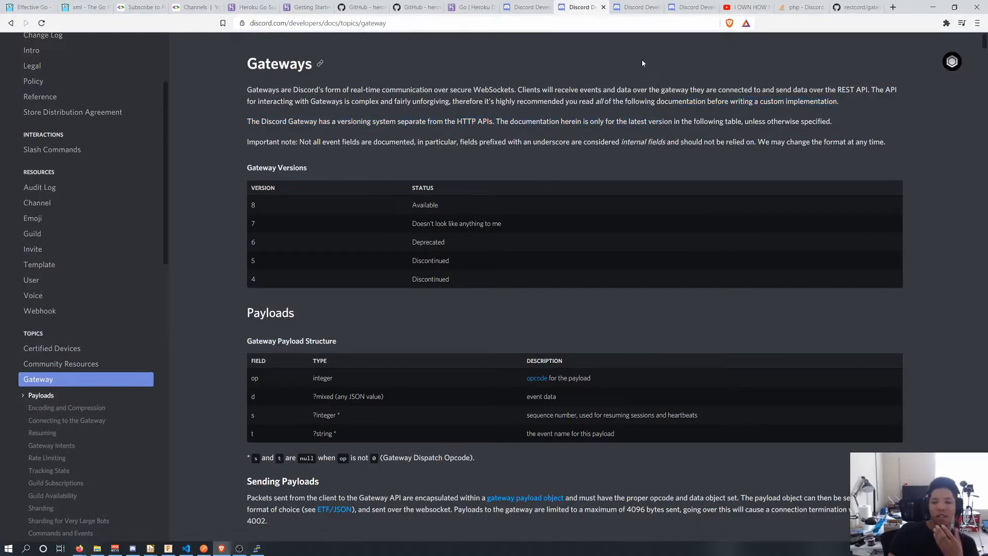
{"action": "mouse_move", "coordinate": [601, 51]}
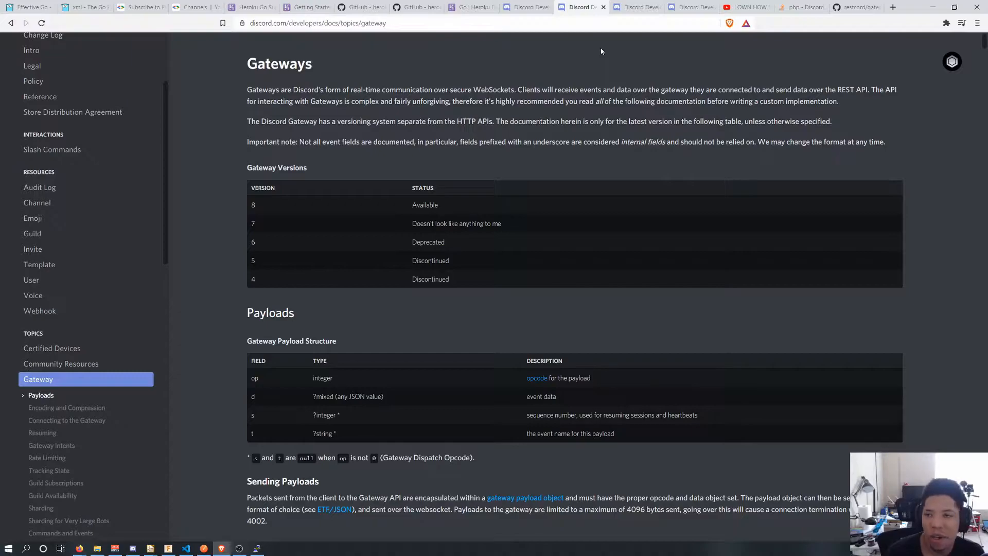
{"action": "left_click", "coordinate": [857, 7]}
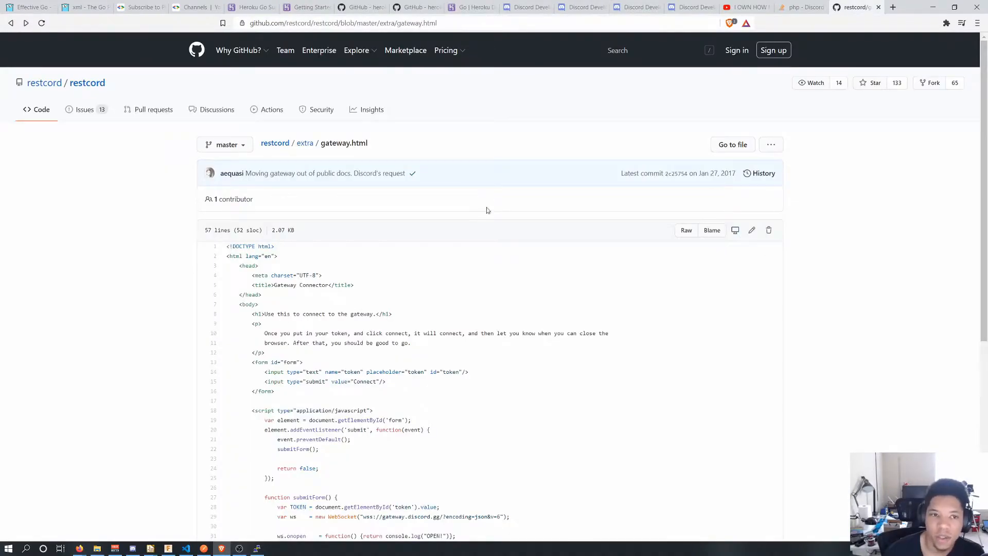
{"action": "mouse_move", "coordinate": [275, 142]}
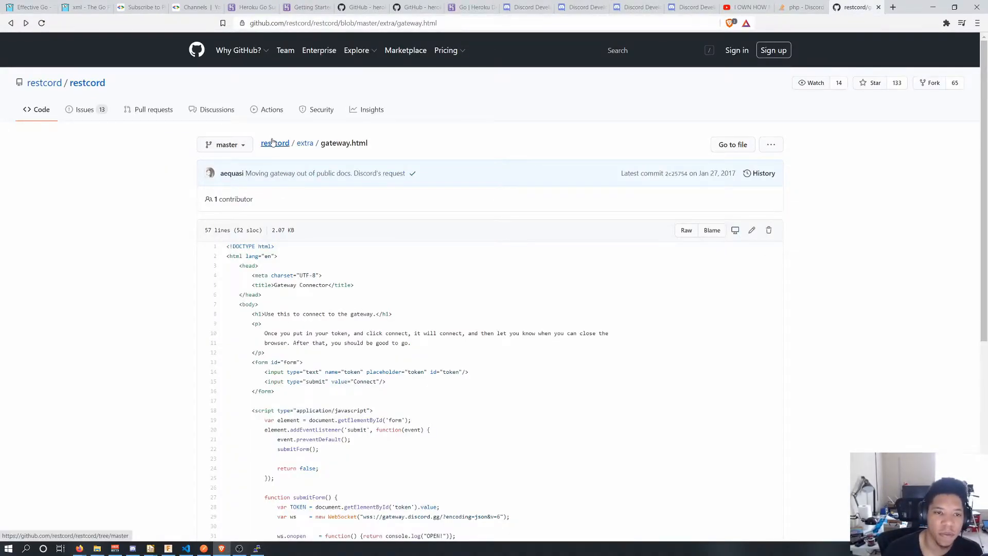
Read restcord's repo and gateway.html connector script, then view the Stack Overflow error 40001 answers.
{"action": "left_click", "coordinate": [275, 143]}
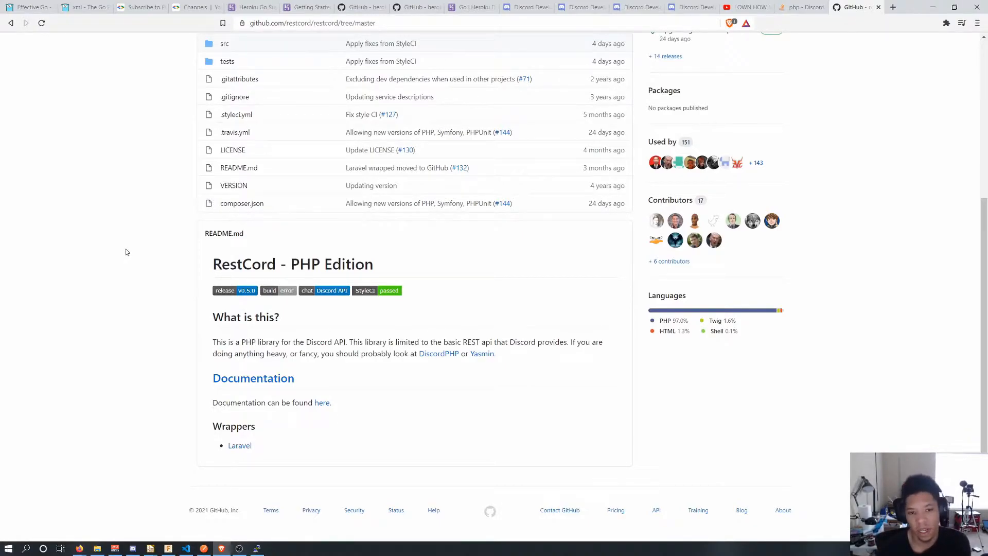
{"action": "left_click", "coordinate": [322, 402]}
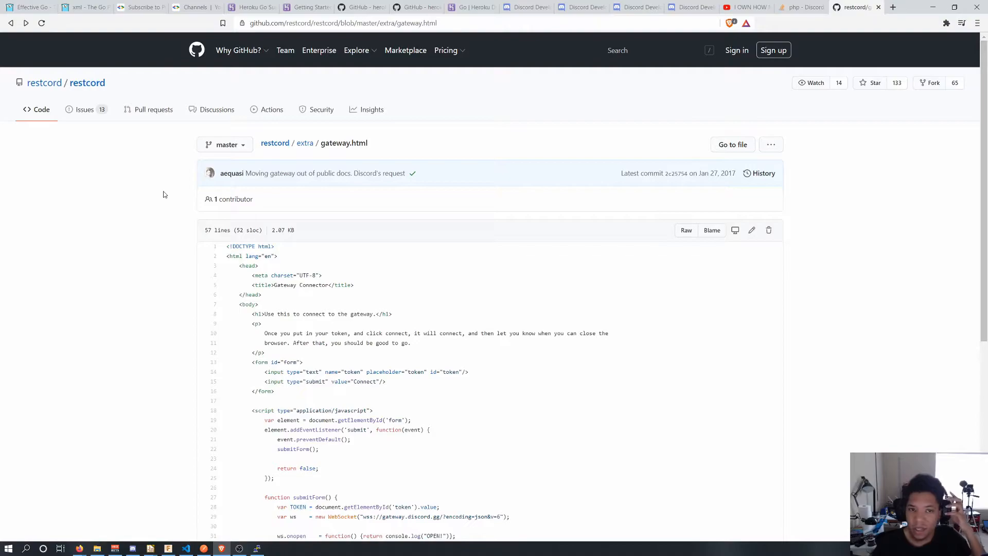
{"action": "mouse_move", "coordinate": [191, 200]}
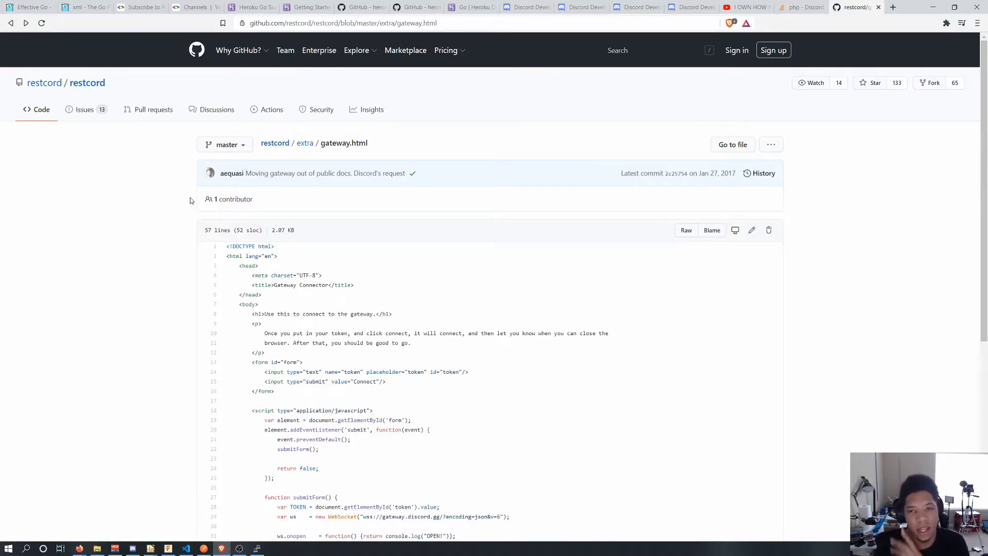
{"action": "scroll", "scroll_direction": "down", "scroll_amount": 3}
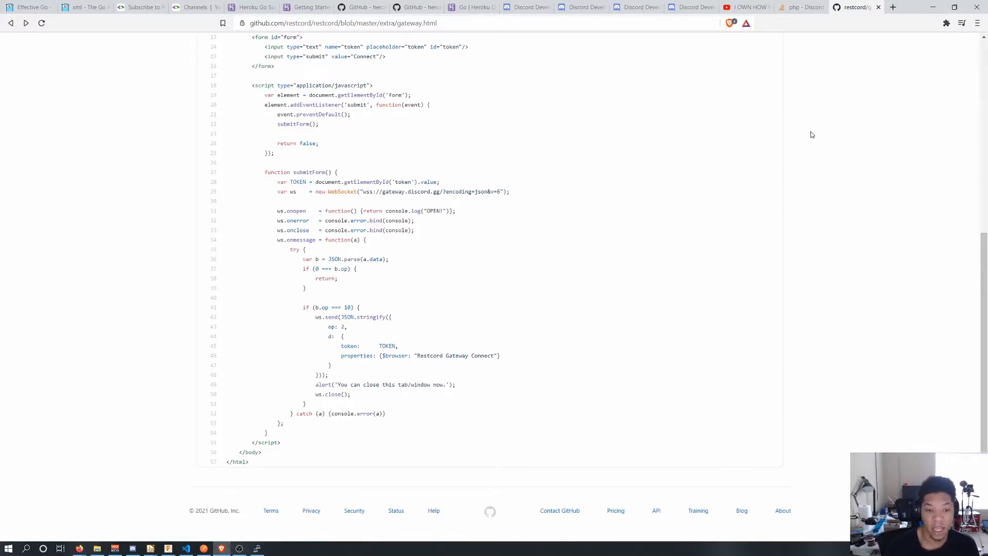
{"action": "mouse_move", "coordinate": [504, 342]}
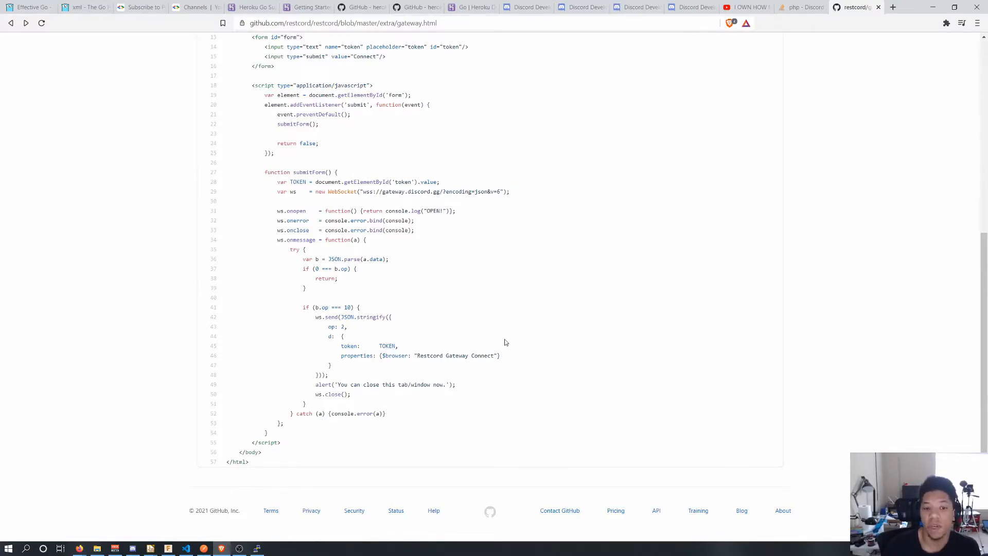
{"action": "mouse_move", "coordinate": [488, 254]}
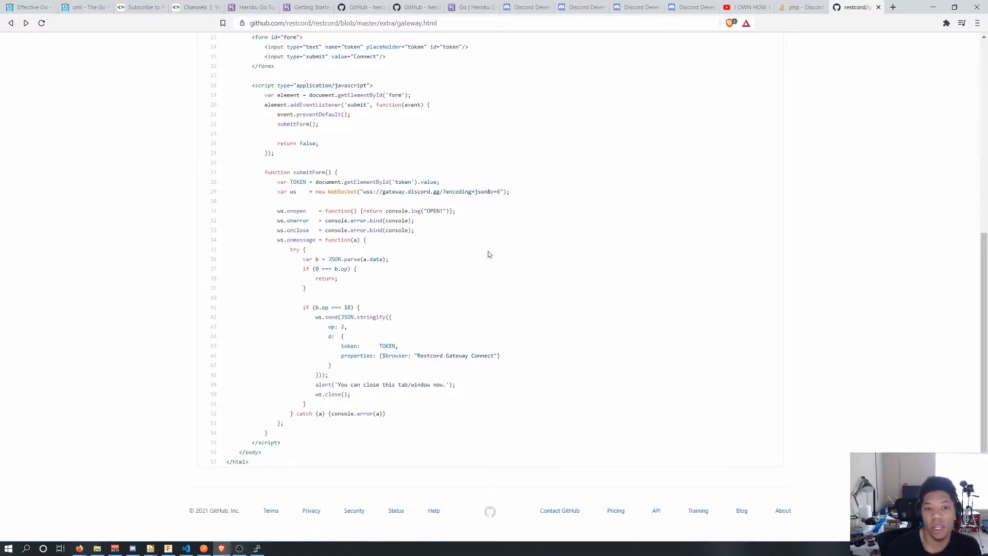
{"action": "double_click", "coordinate": [435, 191]}
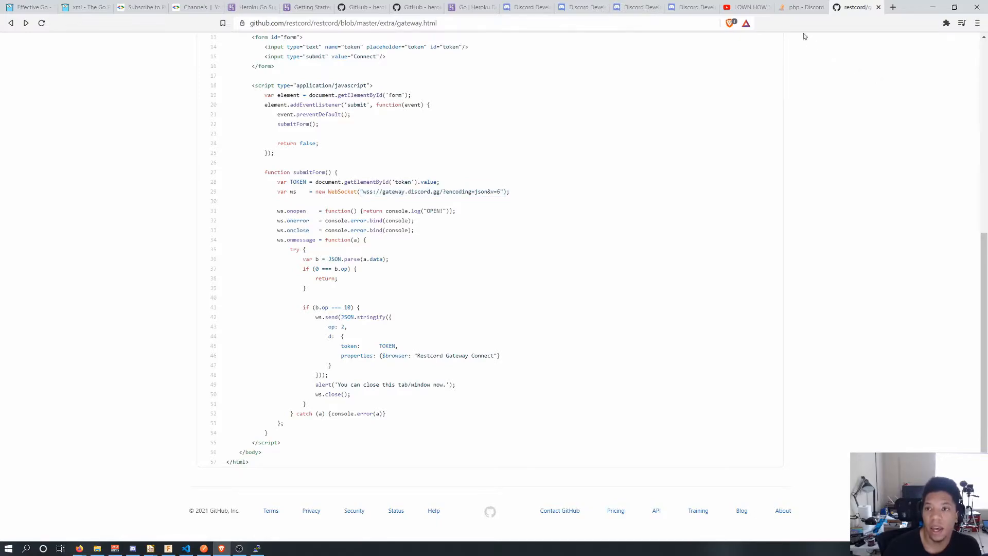
{"action": "left_click", "coordinate": [747, 7]}
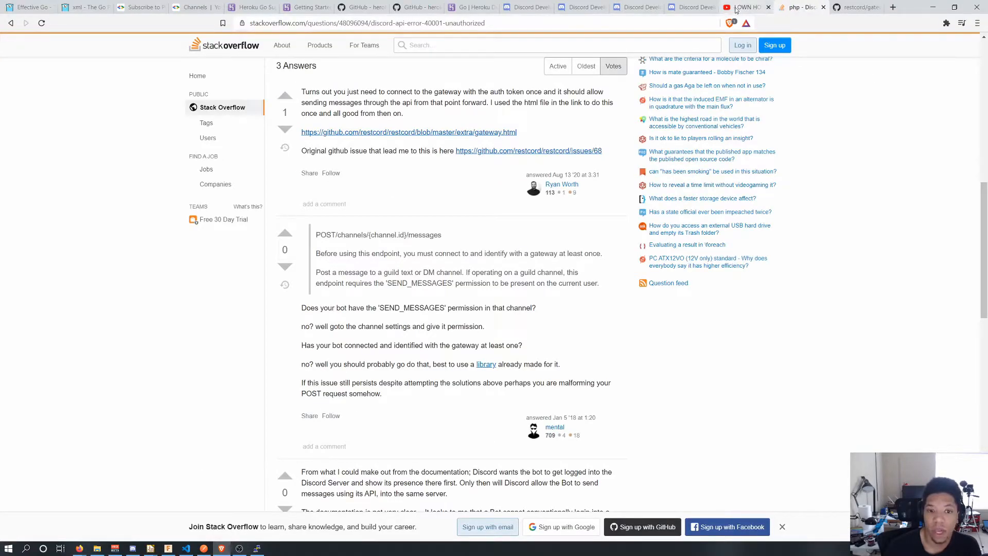
Move from Shill-Bot's bot settings to the OAuth2 docs' bot authorization URL example.
{"action": "left_click", "coordinate": [691, 6]}
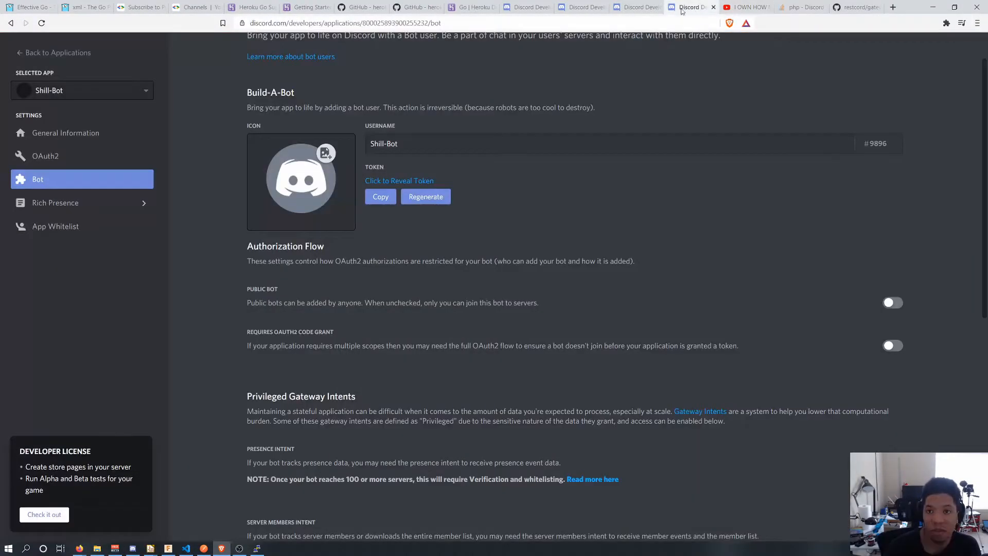
{"action": "left_click", "coordinate": [526, 6]}
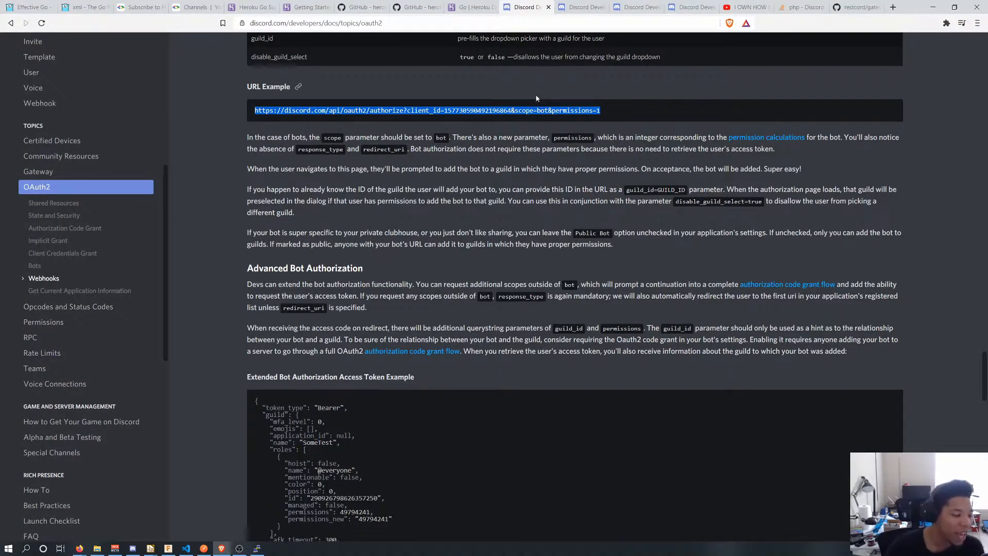
{"action": "mouse_move", "coordinate": [543, 133]}
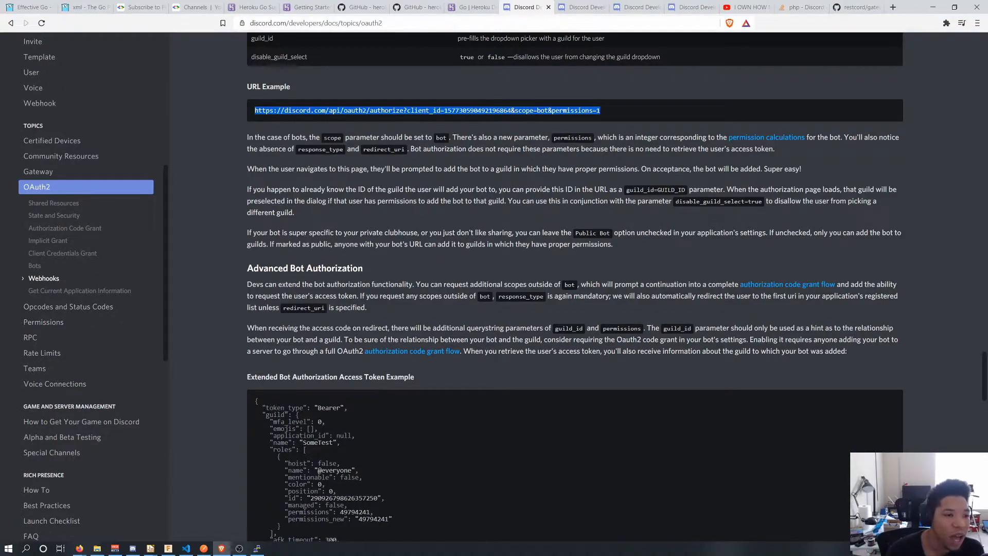
{"action": "mouse_move", "coordinate": [43, 278]}
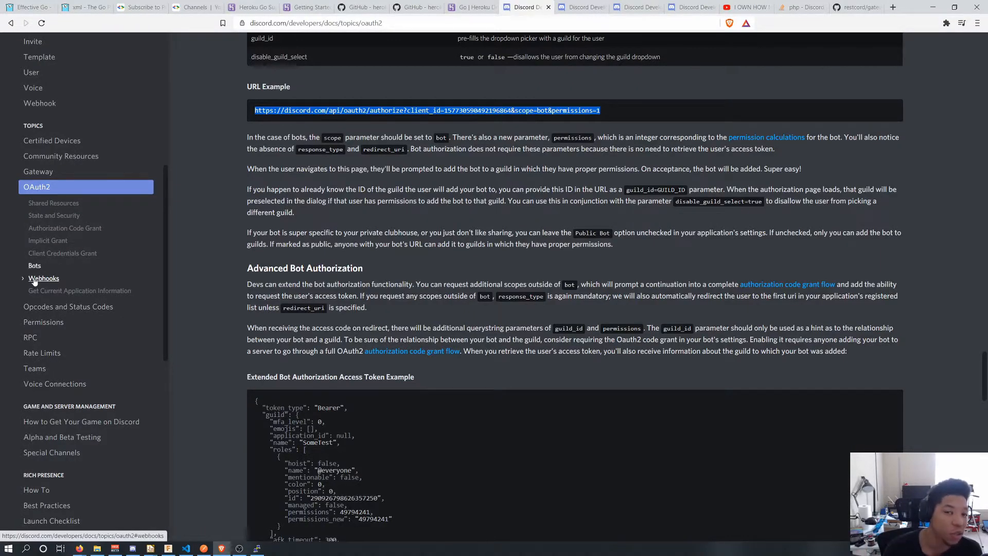
{"action": "mouse_move", "coordinate": [35, 266]}
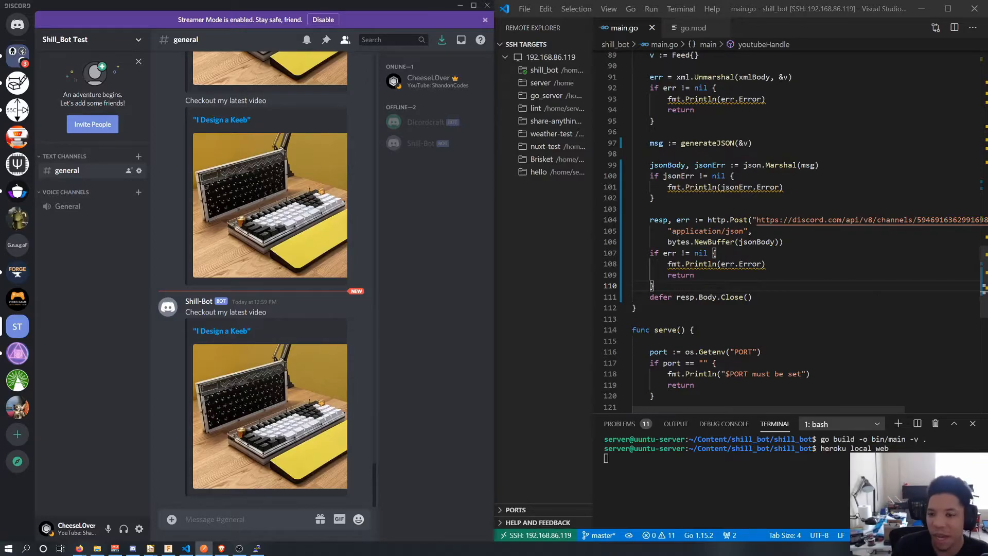
Scroll through main.go to review the authorized NewRequest code and the empty-message error.
{"action": "scroll", "scroll_direction": "up", "scroll_amount": 3}
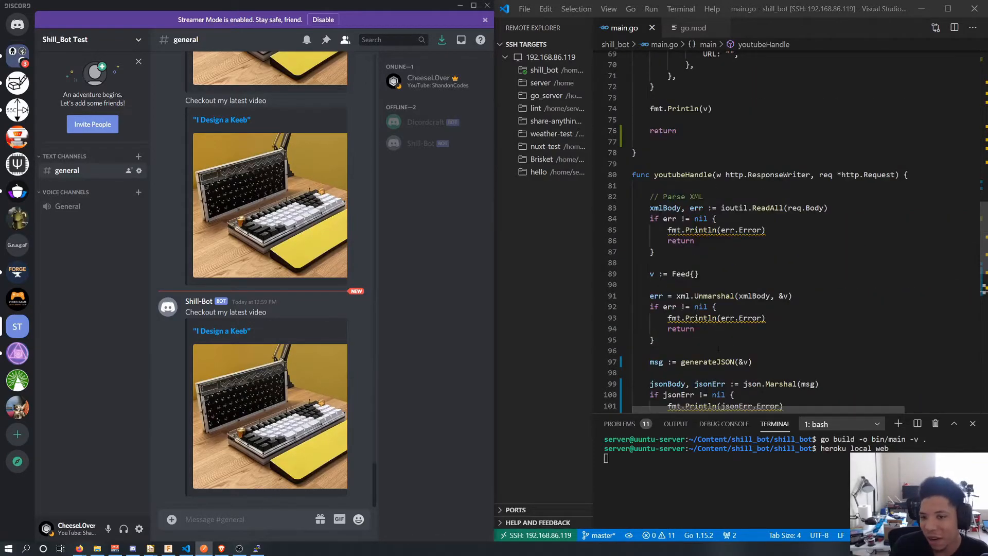
{"action": "scroll", "scroll_direction": "down", "scroll_amount": 3}
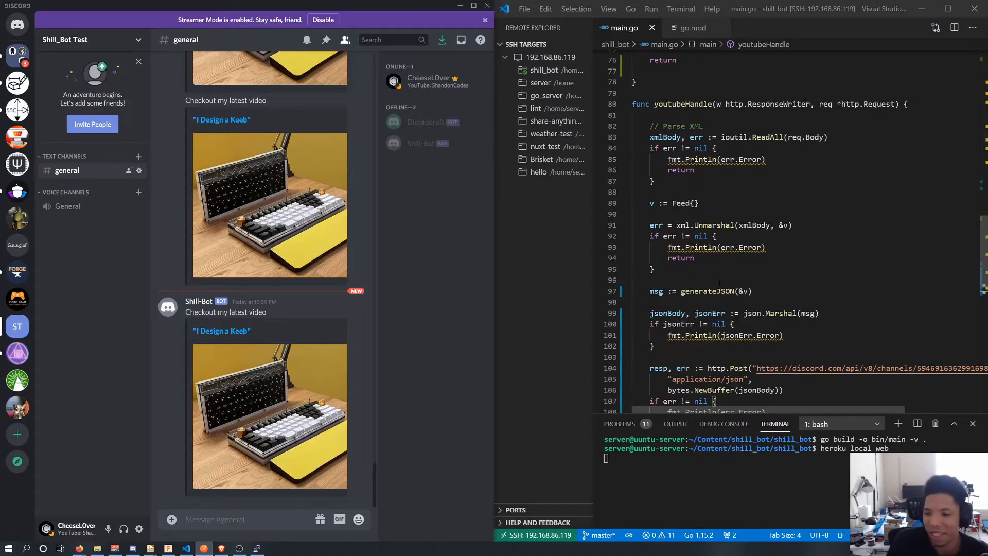
{"action": "scroll", "scroll_direction": "down", "scroll_amount": 3}
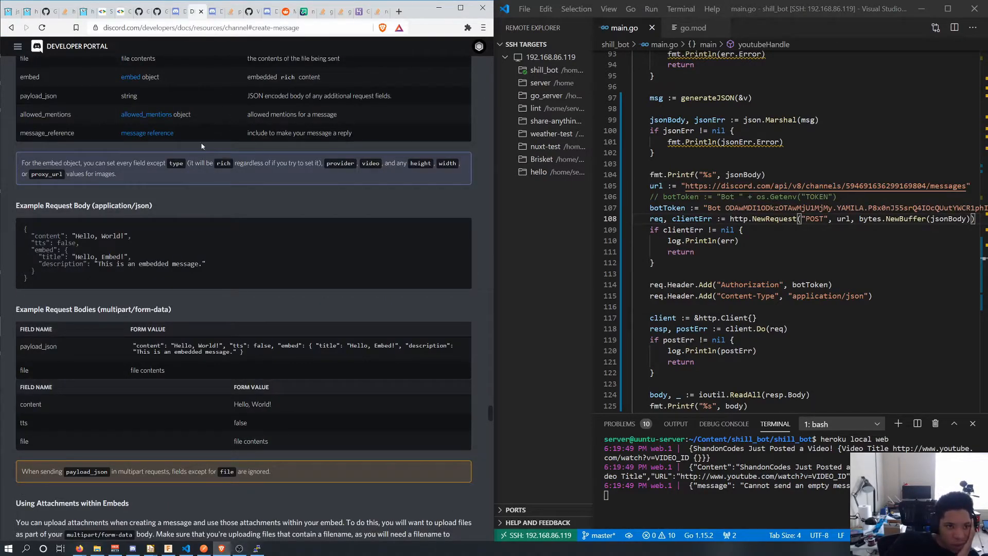
Browse the Discord developer docs, then switch to Discord to check Shill-Bot's announcement.
{"action": "left_click", "coordinate": [17, 46]}
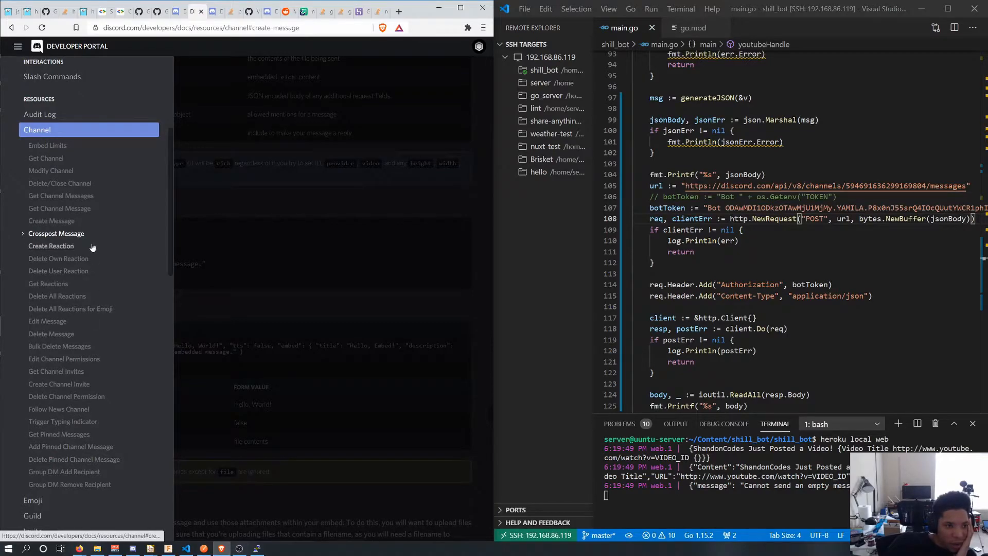
{"action": "scroll", "scroll_direction": "down", "scroll_amount": 3}
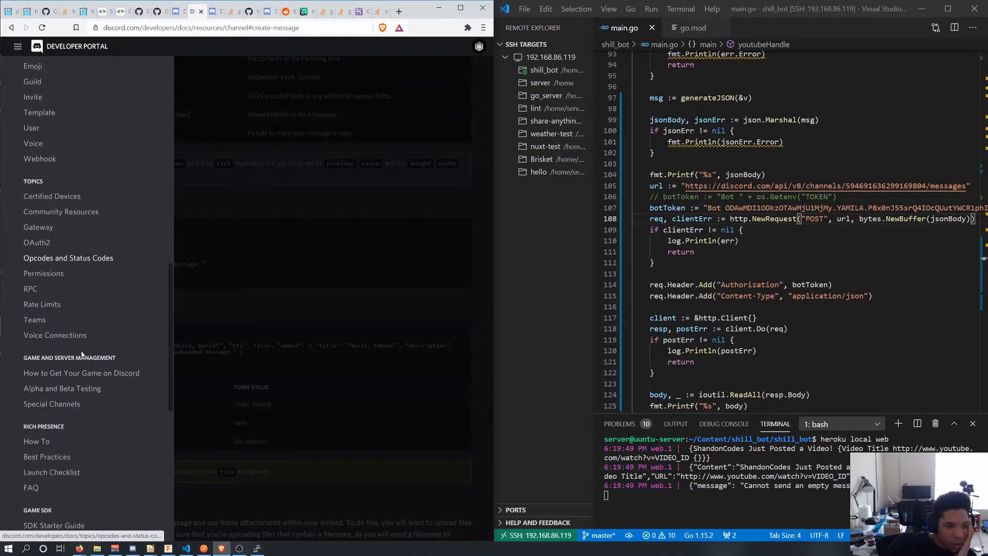
{"action": "mouse_move", "coordinate": [38, 227]}
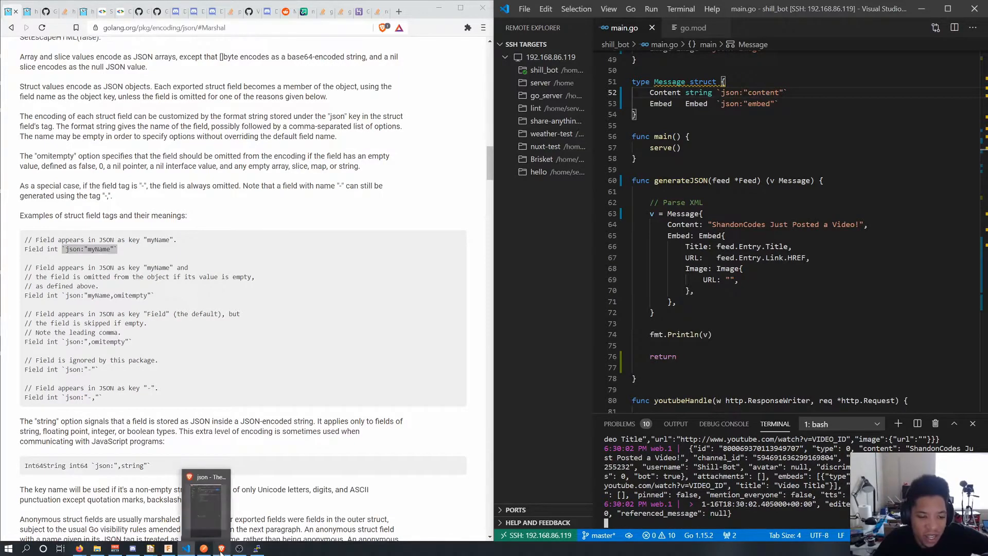
{"action": "left_click", "coordinate": [132, 548]}
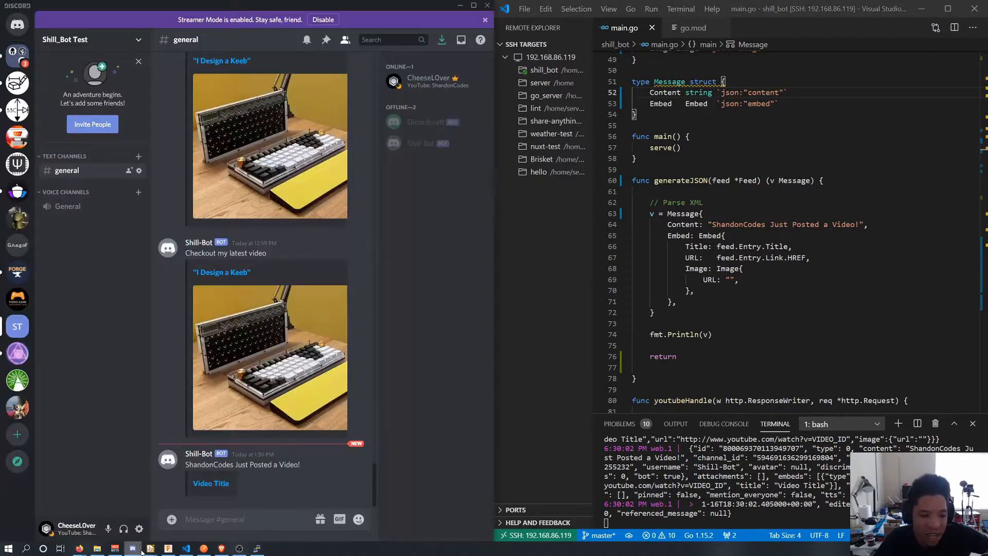
{"action": "mouse_move", "coordinate": [294, 482]}
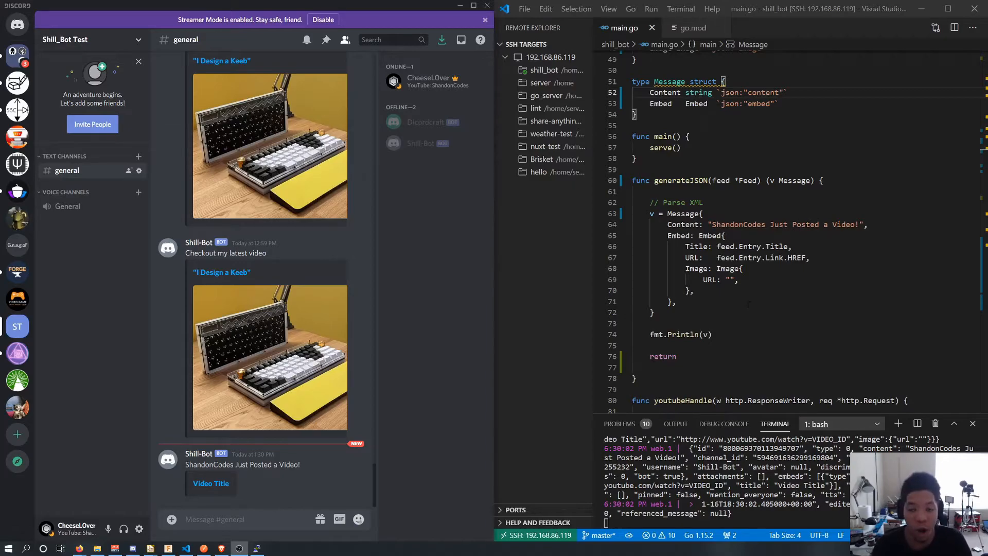
Scroll to the Embed struct in main.go and select a field to edit for Image.
{"action": "scroll", "scroll_direction": "up", "scroll_amount": 3}
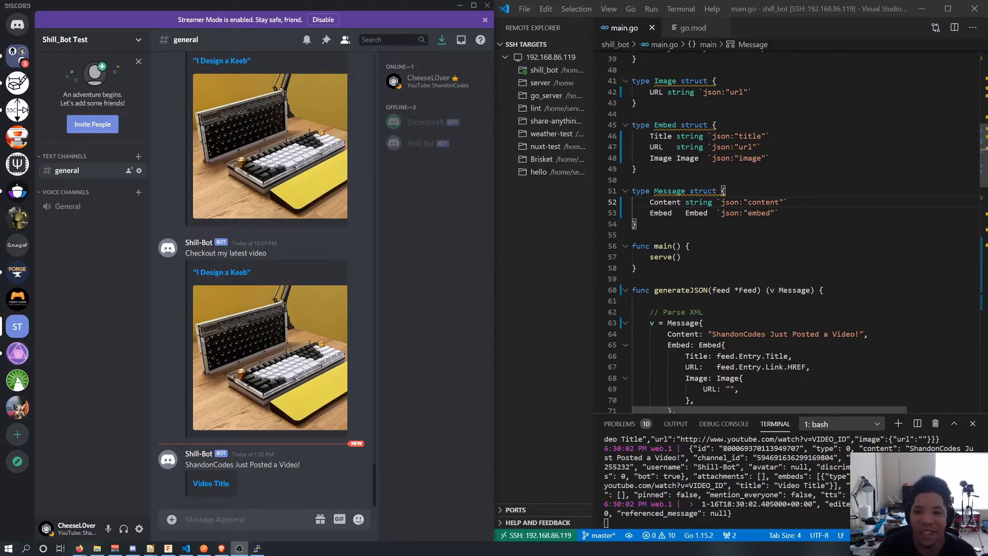
{"action": "left_click", "coordinate": [708, 146]}
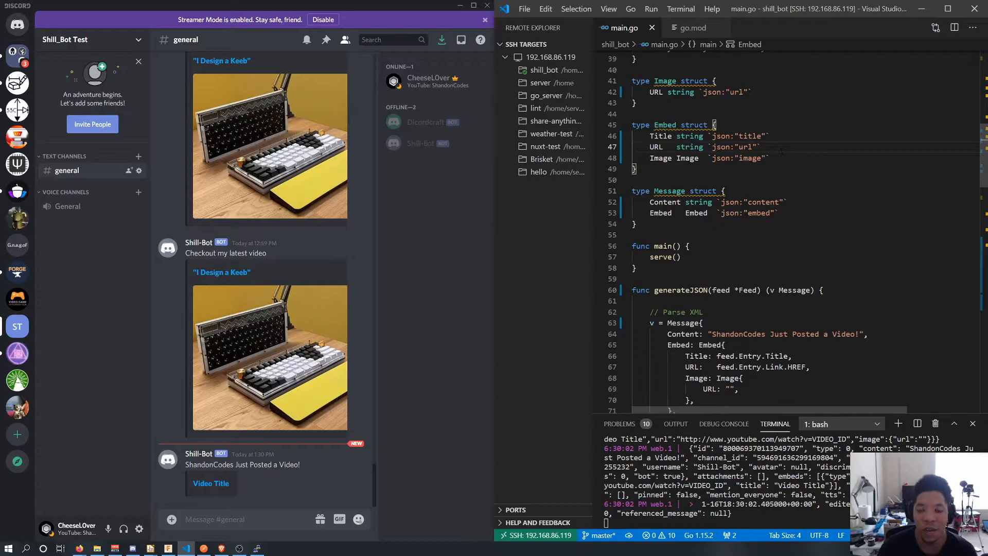
{"action": "double_click", "coordinate": [736, 147]}
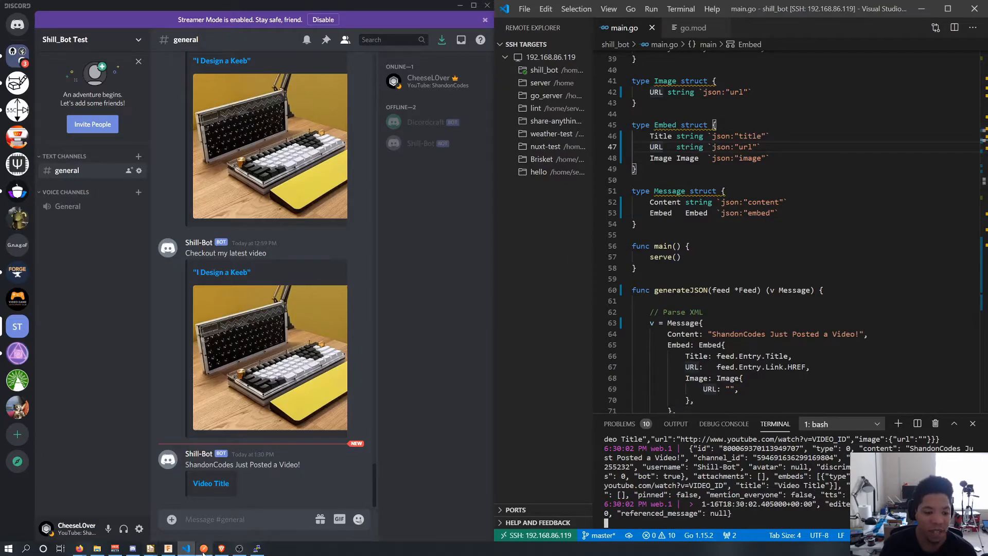
Maximize Postman and send the sample YouTube feed POST to 0.0.0.0:5000/youtube.
{"action": "left_click", "coordinate": [203, 548]}
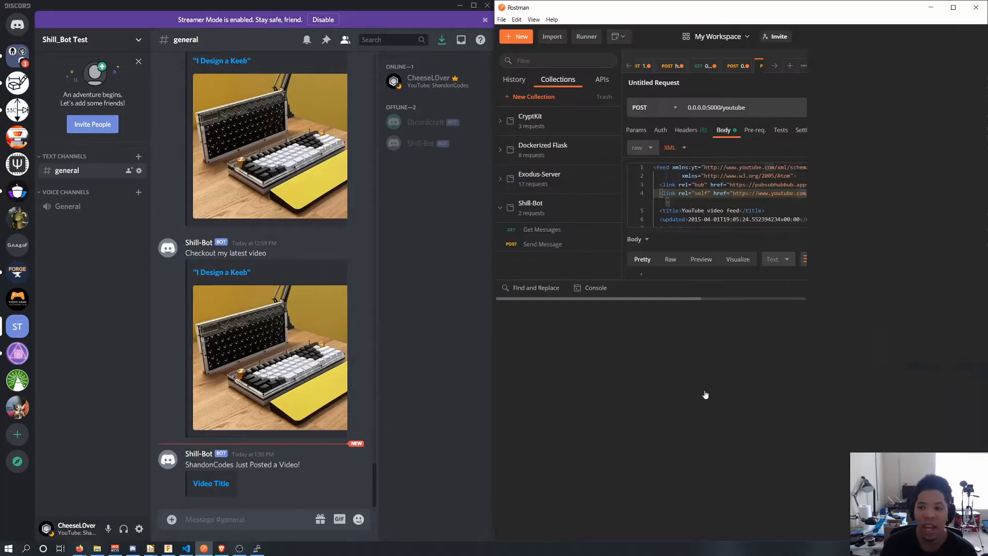
{"action": "left_click", "coordinate": [915, 107]}
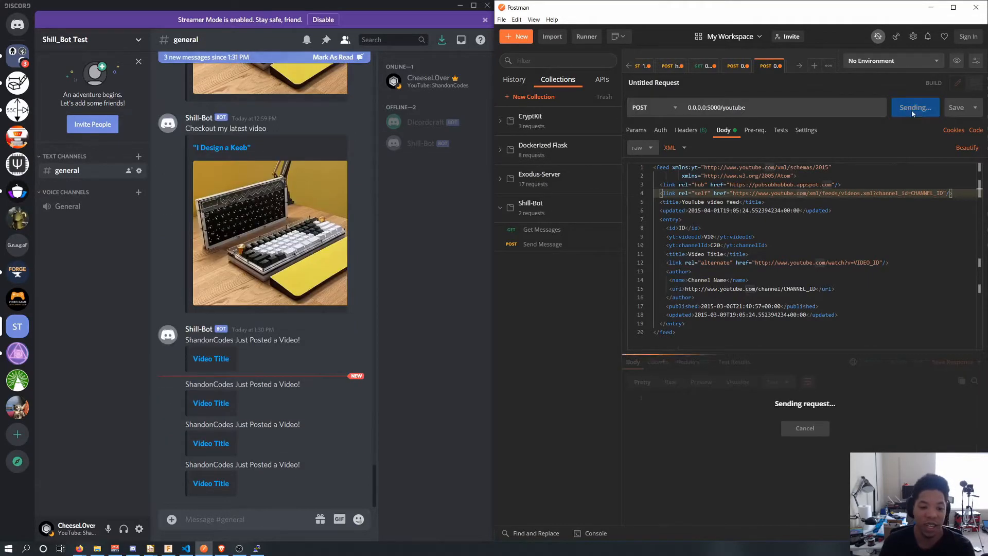
{"action": "left_click", "coordinate": [908, 107]}
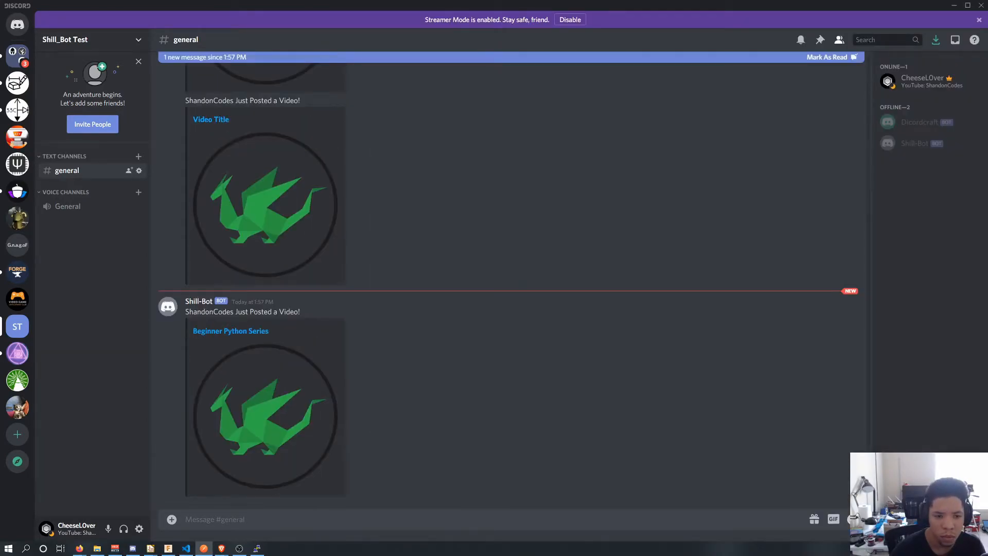
{"action": "mouse_move", "coordinate": [429, 224]}
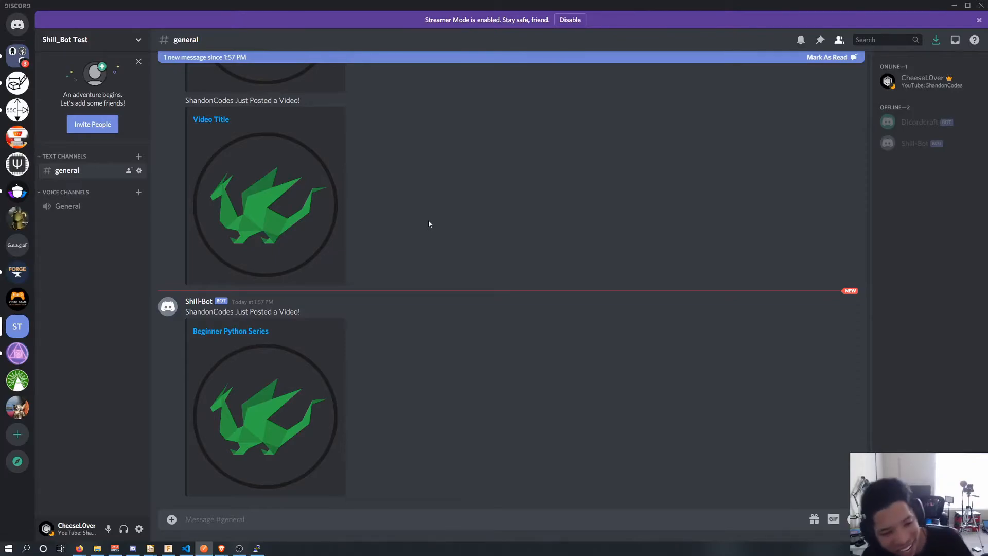
{"action": "mouse_move", "coordinate": [423, 241]}
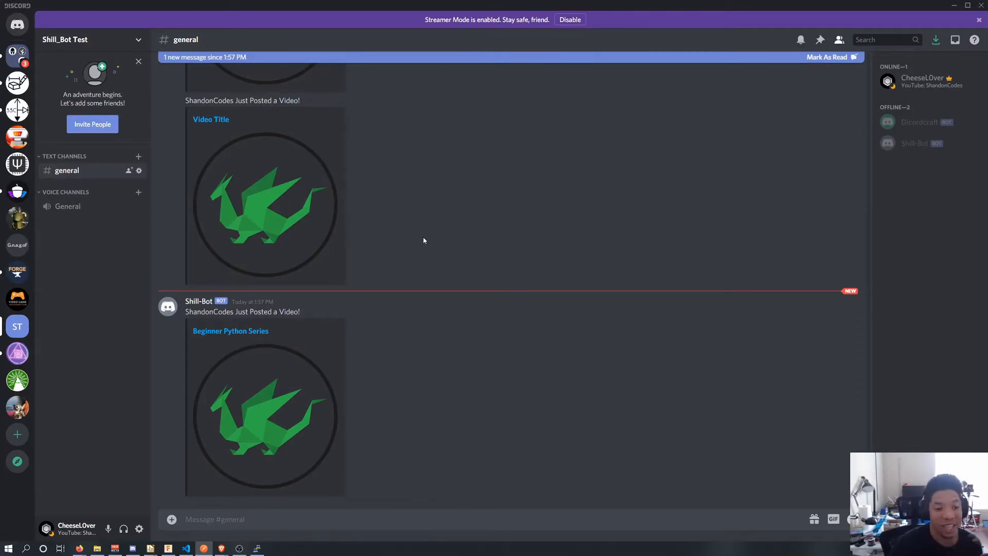
{"action": "mouse_move", "coordinate": [352, 254]}
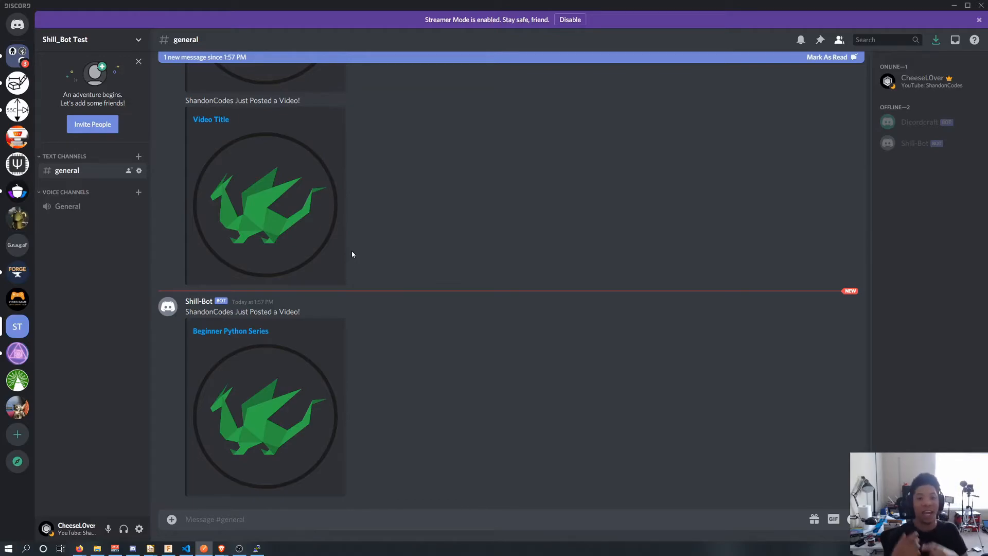
{"action": "mouse_move", "coordinate": [185, 410]}
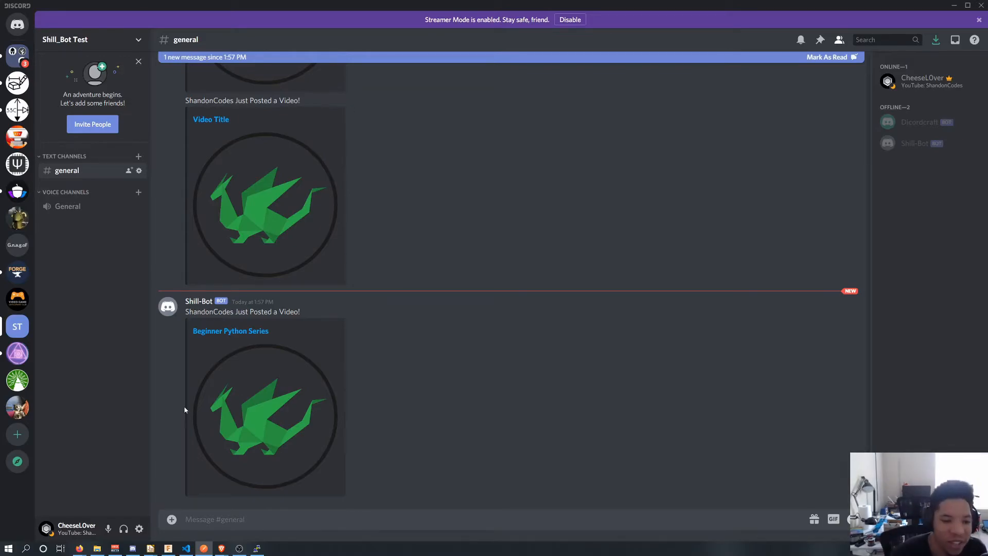
{"action": "mouse_move", "coordinate": [231, 331]}
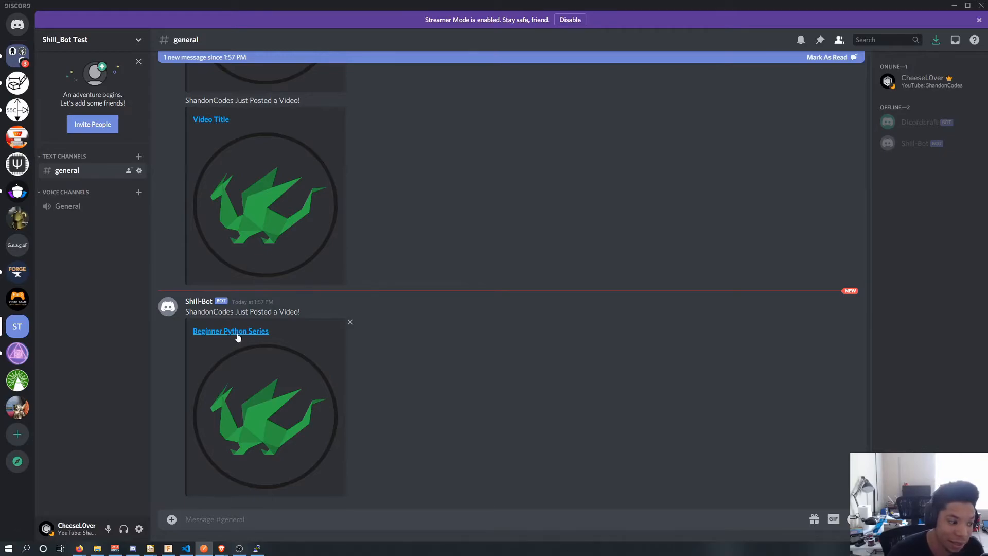
{"action": "mouse_move", "coordinate": [261, 334]}
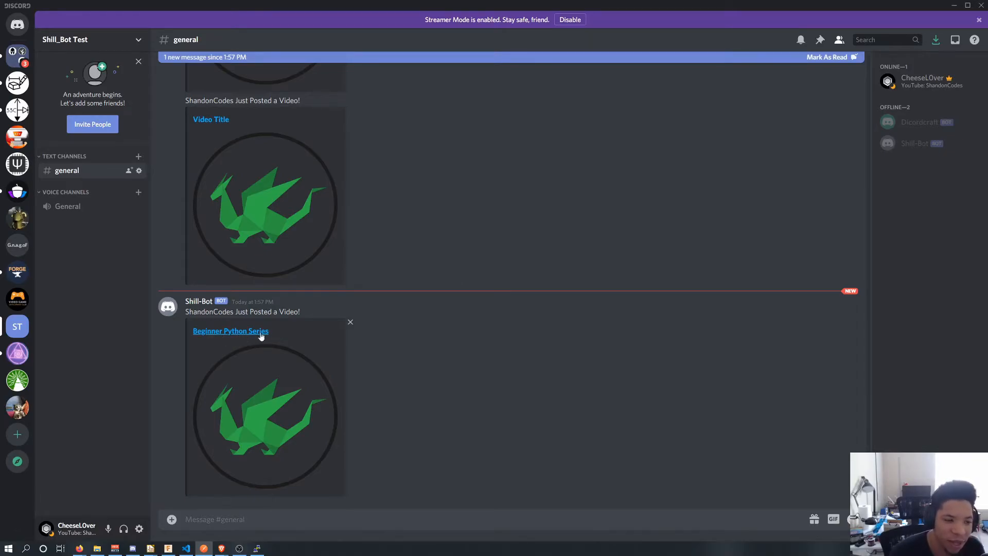
{"action": "mouse_move", "coordinate": [245, 368]}
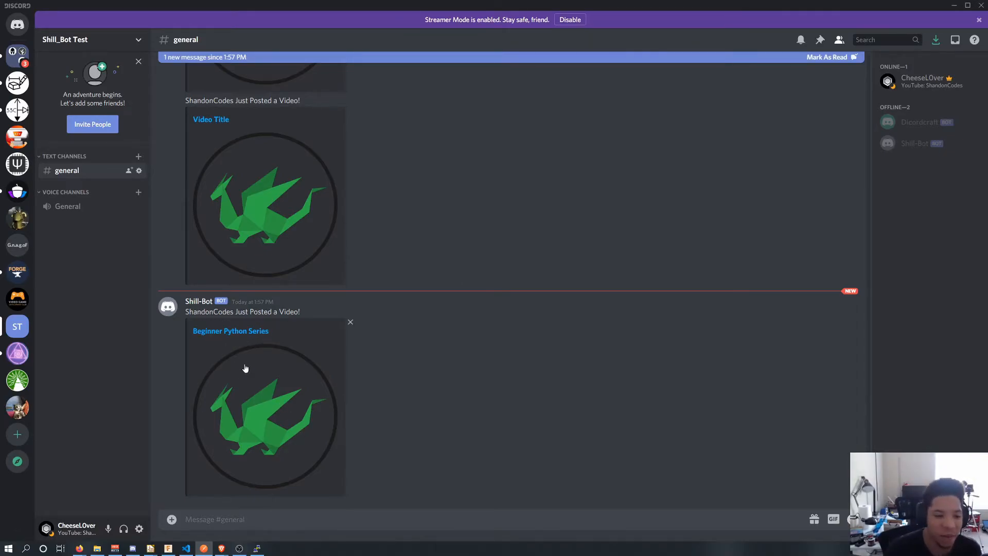
Open the Beginner Python Series youtu.be link, confirming Yes in the Hold Up dialog.
{"action": "left_click", "coordinate": [230, 331]}
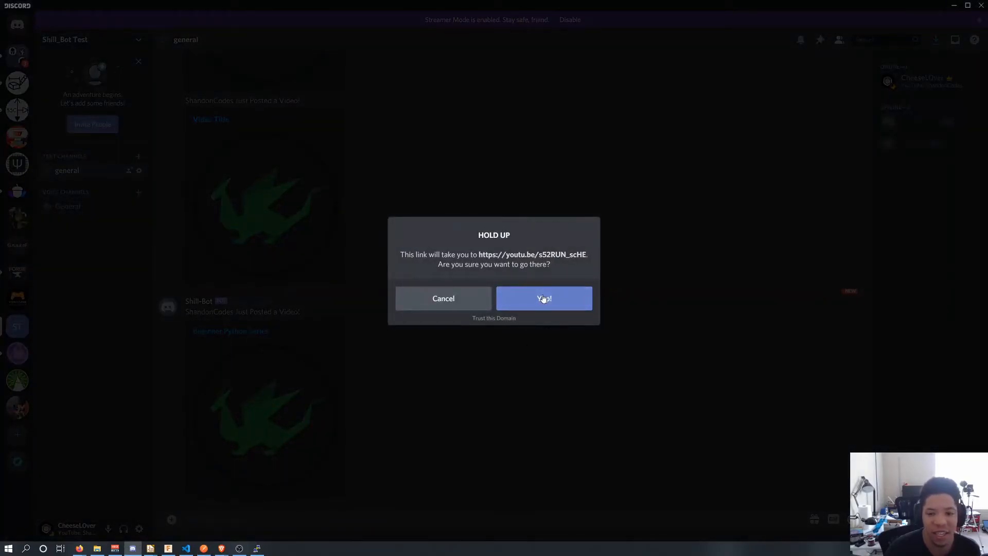
{"action": "left_click", "coordinate": [543, 298]}
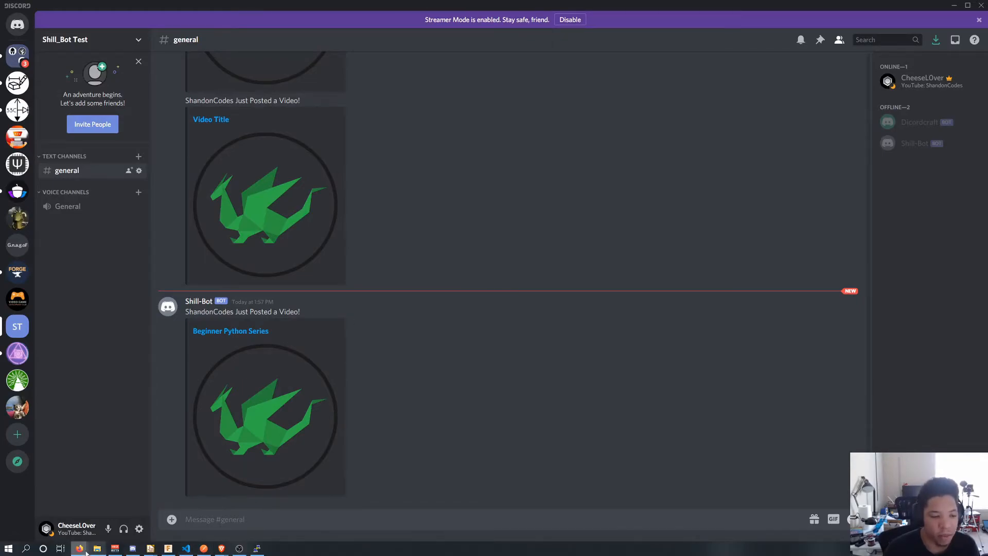
{"action": "mouse_move", "coordinate": [221, 548]}
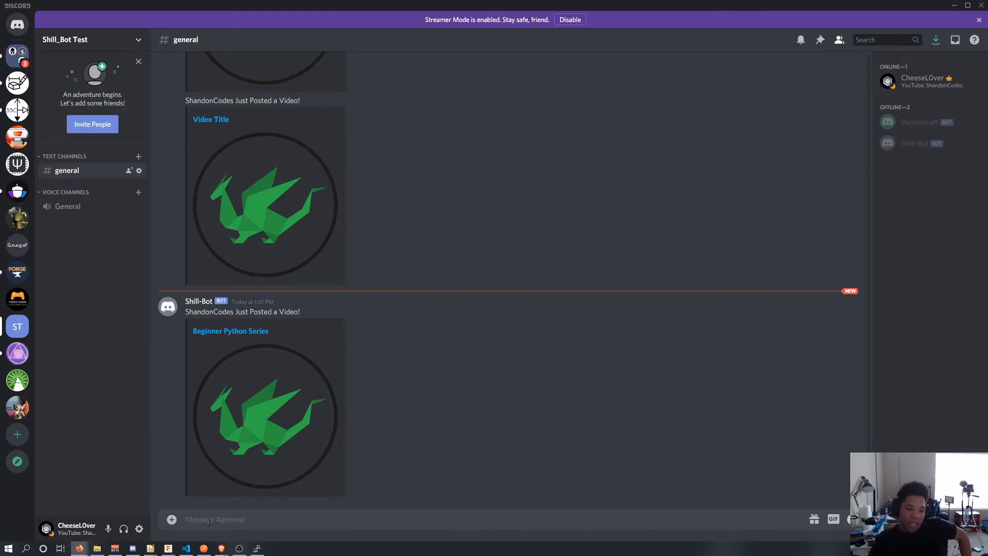
{"action": "left_click", "coordinate": [185, 547]}
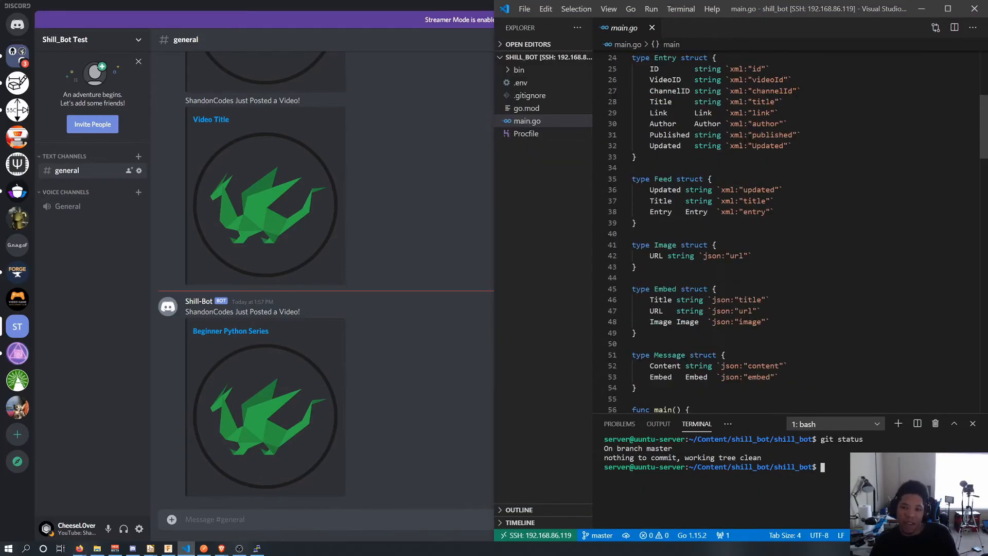
{"action": "scroll", "scroll_direction": "down", "scroll_amount": 3}
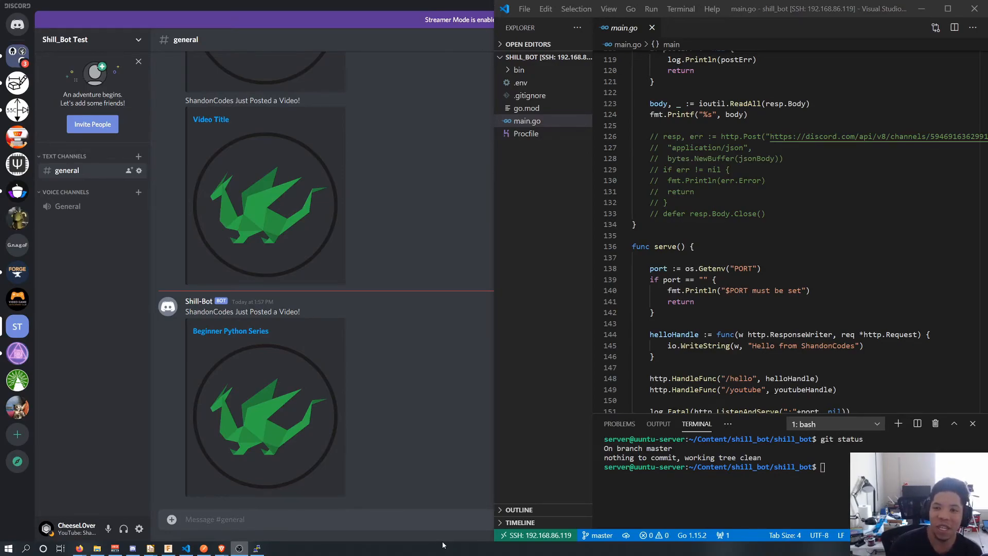
{"action": "left_click", "coordinate": [186, 548]}
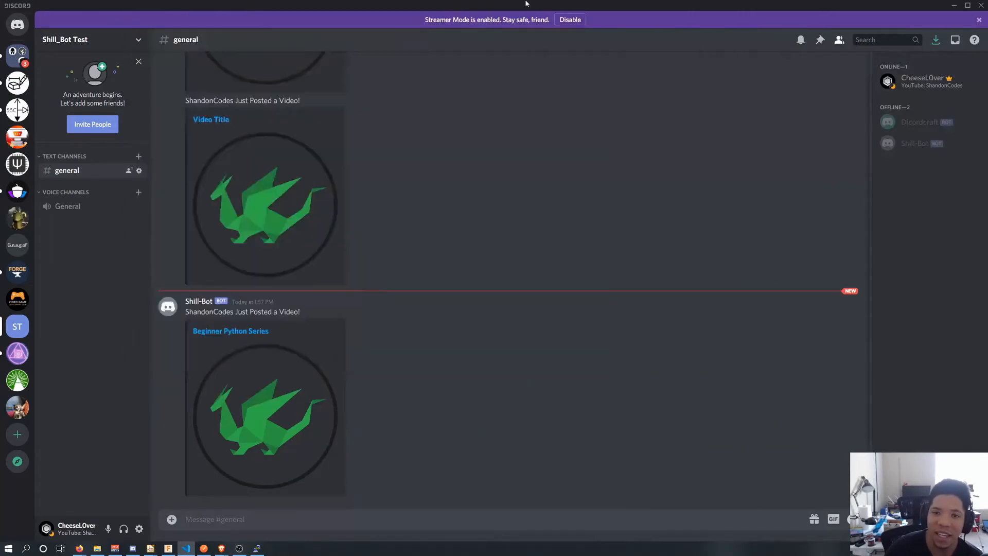
Maximize VS Code and delete the commented-out http.Post lines 126–133 in youtubeHandle.
{"action": "left_click", "coordinate": [186, 547]}
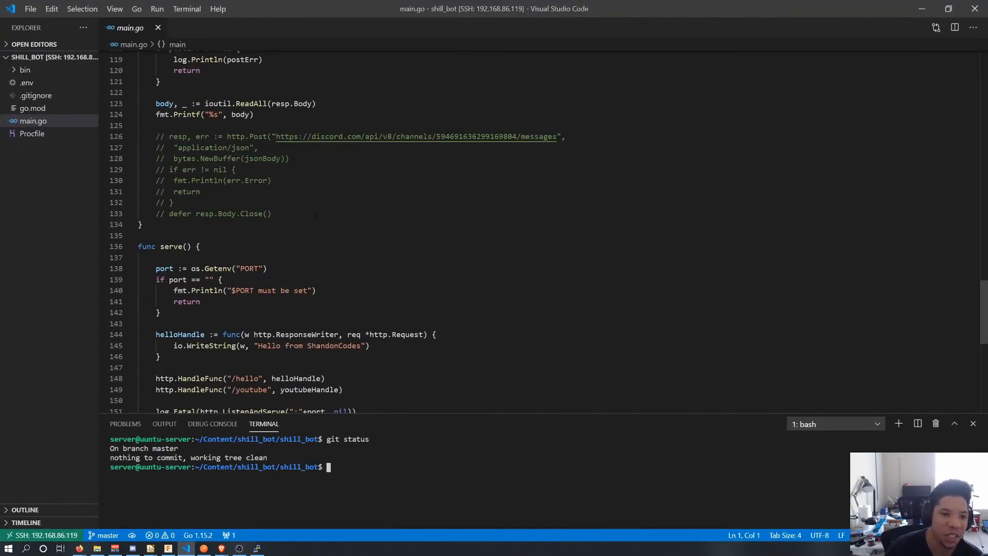
{"action": "scroll", "scroll_direction": "up", "scroll_amount": 3}
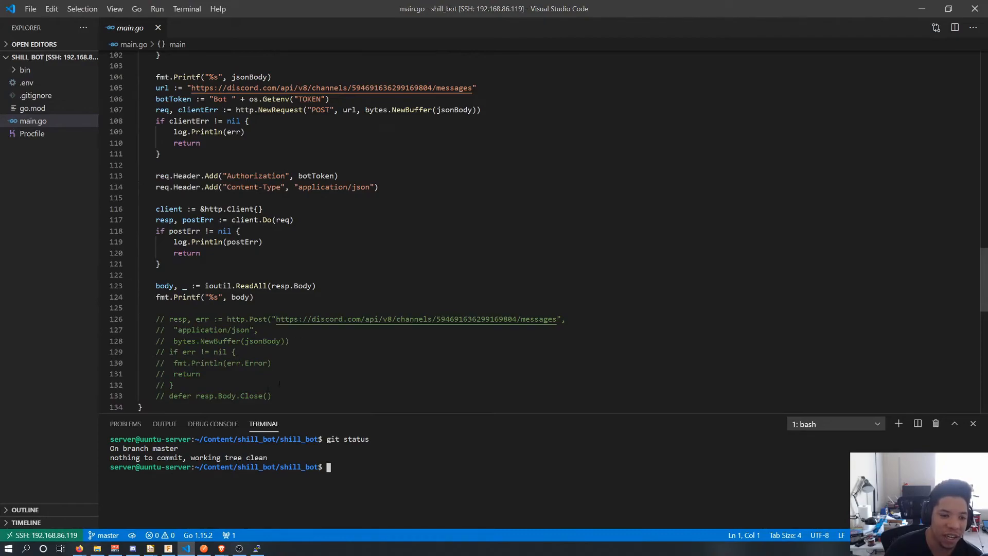
{"action": "scroll", "scroll_direction": "down", "scroll_amount": 3}
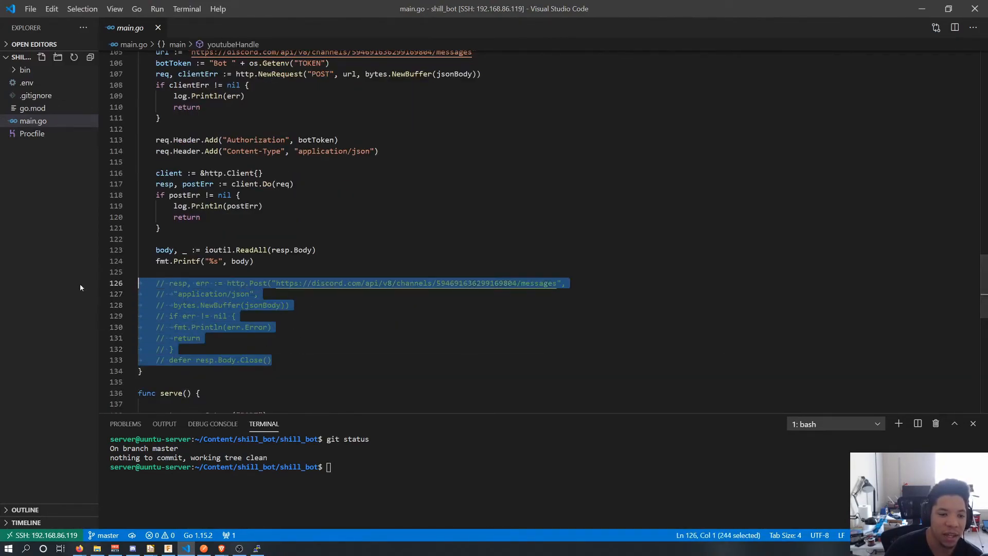
{"action": "key", "text": "Delete"}
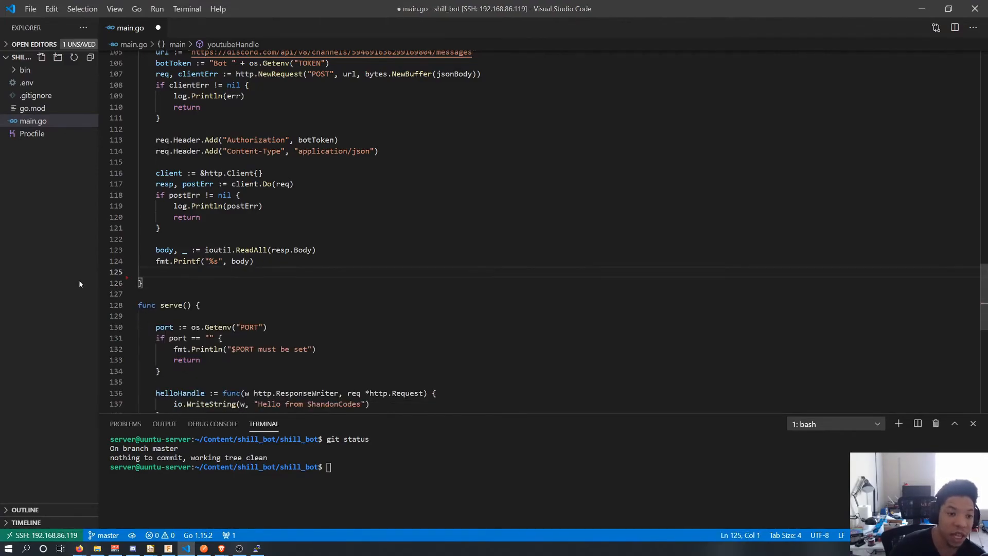
Scroll through the updated main.go to review the cleaned-up handler.
{"action": "scroll", "scroll_direction": "up", "scroll_amount": 3}
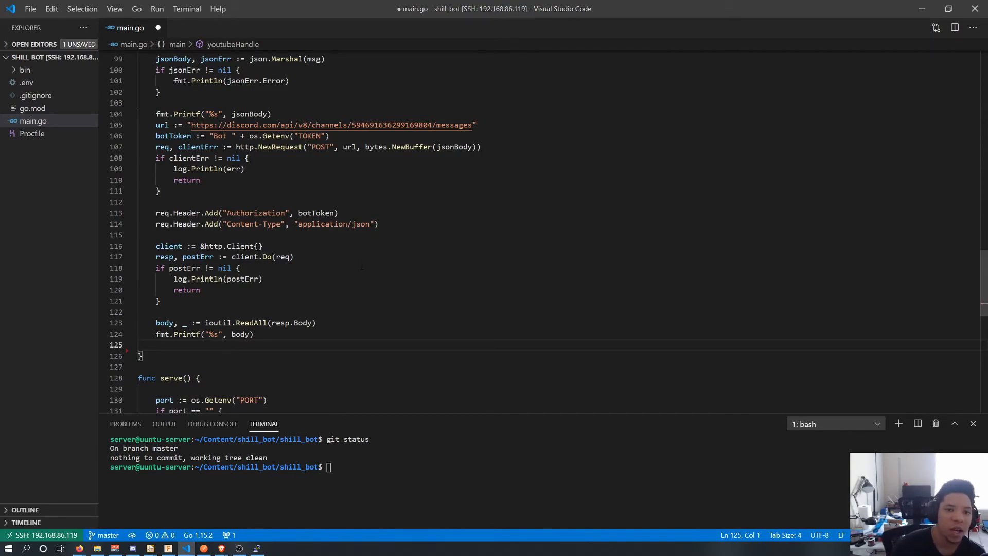
{"action": "scroll", "scroll_direction": "up", "scroll_amount": 3}
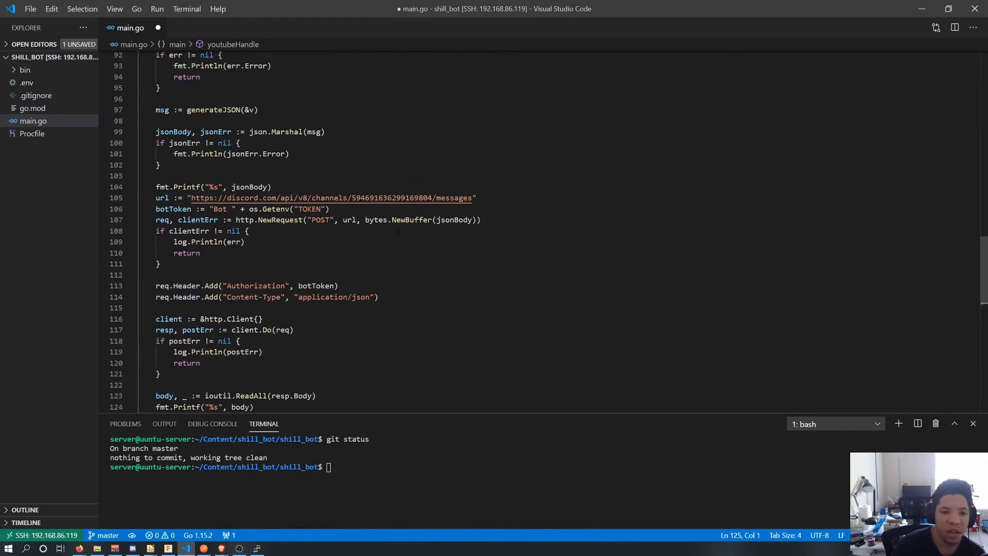
{"action": "scroll", "scroll_direction": "up", "scroll_amount": 3}
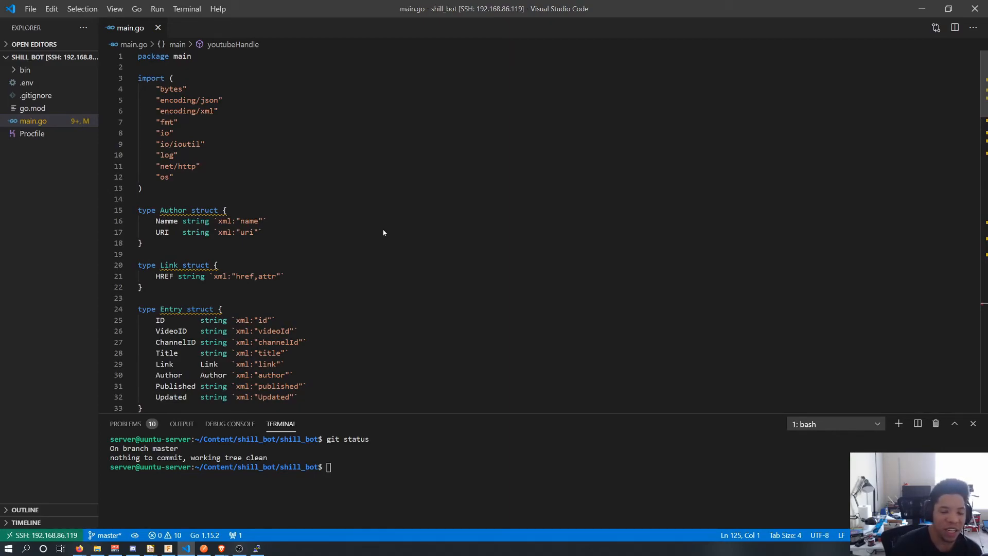
{"action": "scroll", "scroll_direction": "down", "scroll_amount": 3}
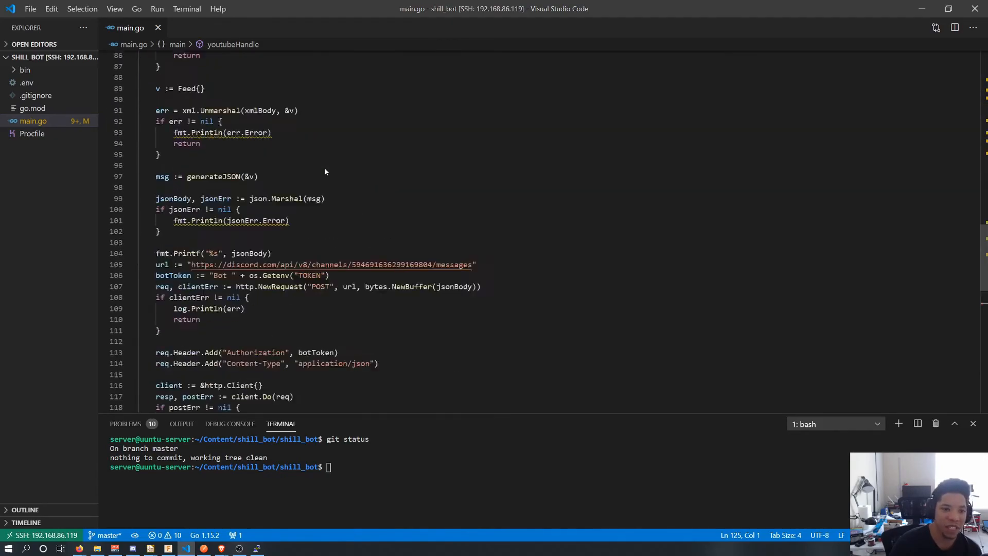
{"action": "scroll", "scroll_direction": "down", "scroll_amount": 3}
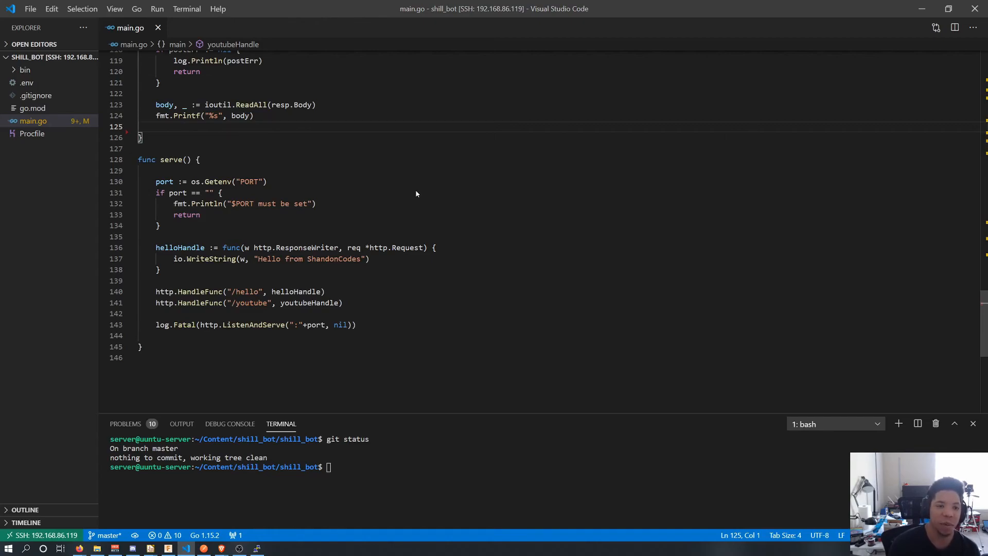
{"action": "scroll", "scroll_direction": "up", "scroll_amount": 3}
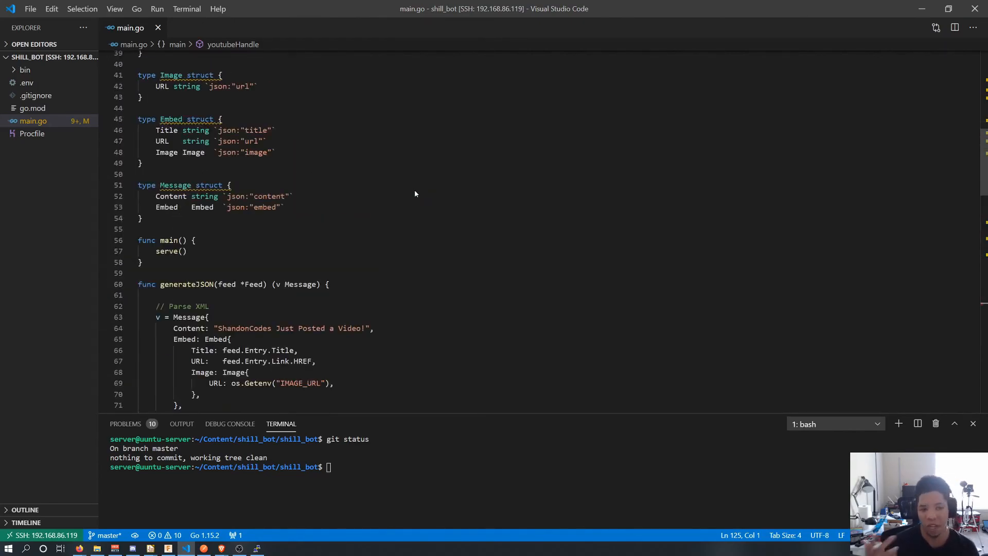